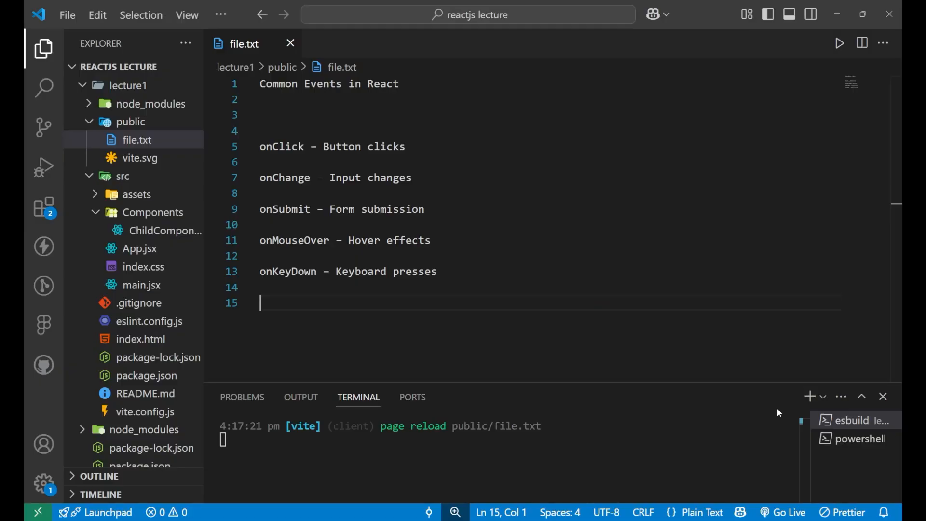
Review the noted event names (onSubmit, Input changes) and label the button 'click on me !'.
{"action": "double_click", "coordinate": [280, 146]}
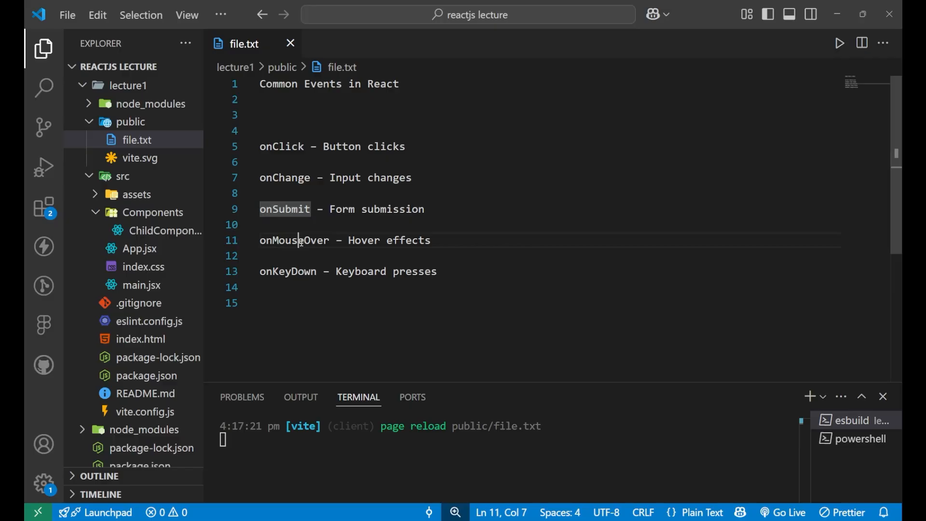
{"action": "double_click", "coordinate": [287, 271]}
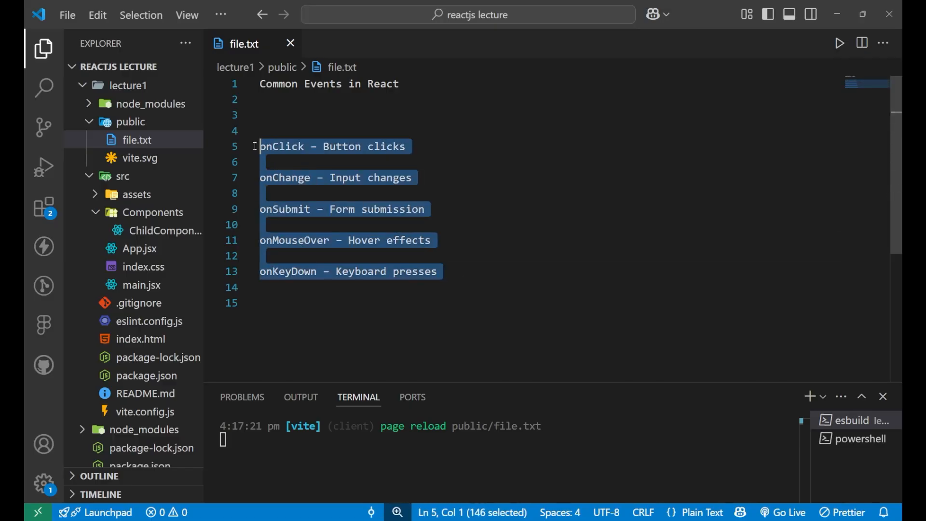
{"action": "double_click", "coordinate": [393, 208]}
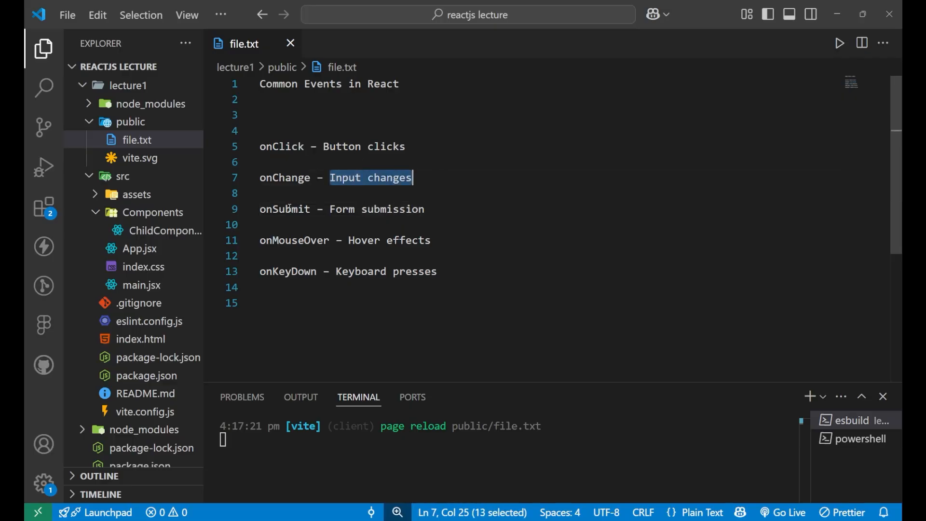
{"action": "double_click", "coordinate": [342, 210]}
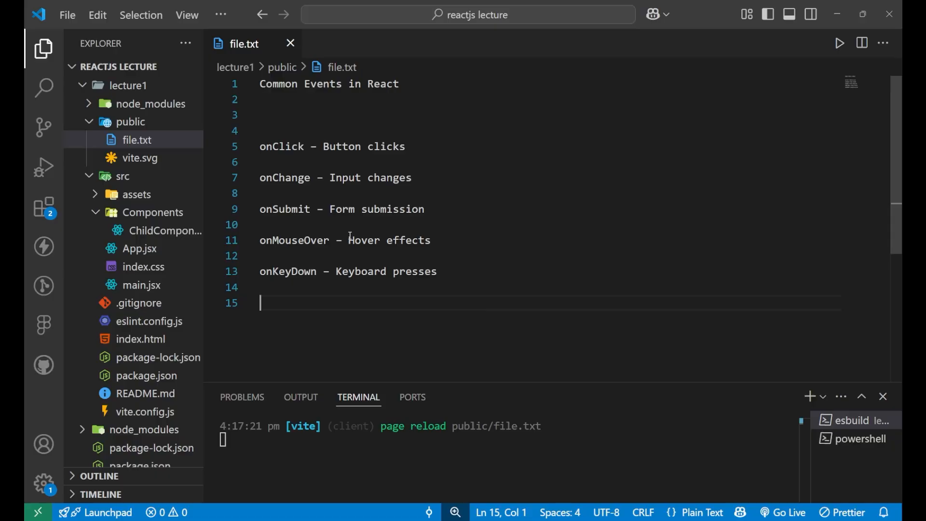
{"action": "left_click", "coordinate": [139, 248]}
{"action": "type", "text": "<button></button>"}
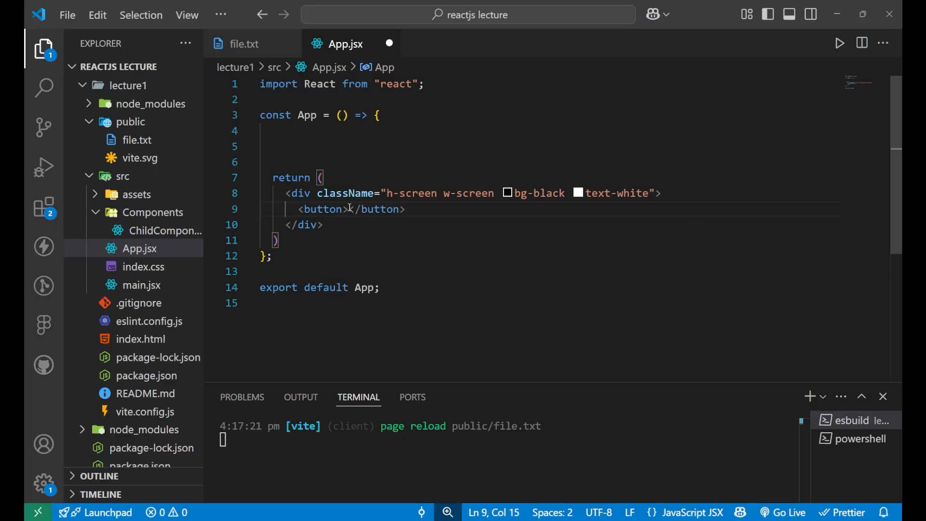
{"action": "type", "text": "click on me !"}
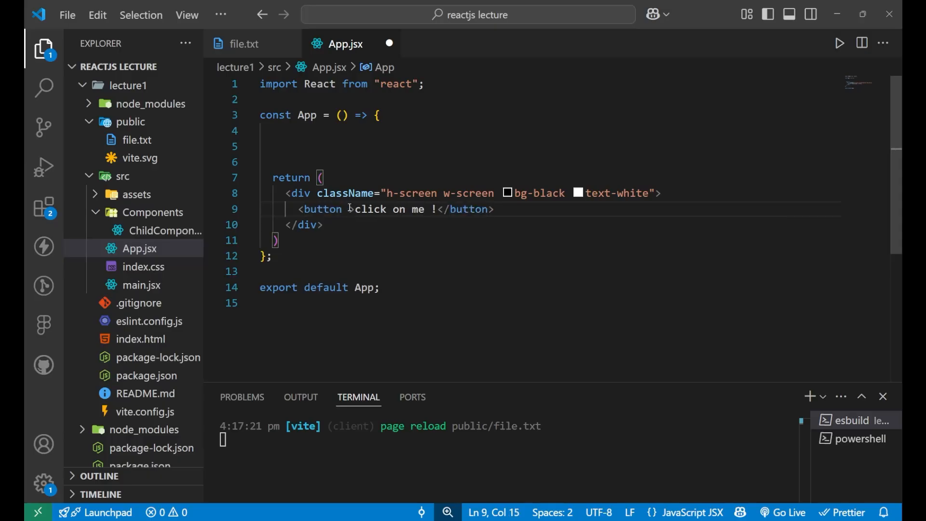
Style the button with className px-[5vw] py-[3vw] bg-red-100 and save.
{"action": "type", "text": "className=\"\""}
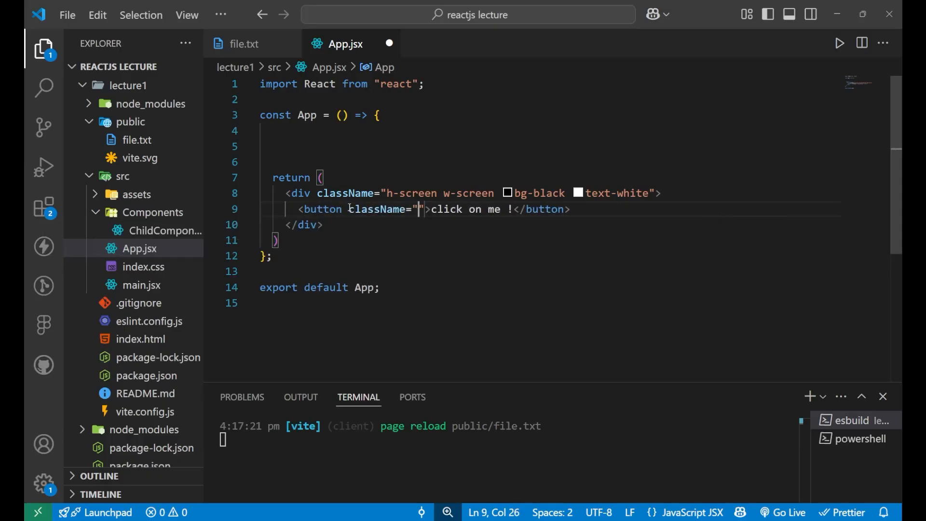
{"action": "type", "text": "pz"}
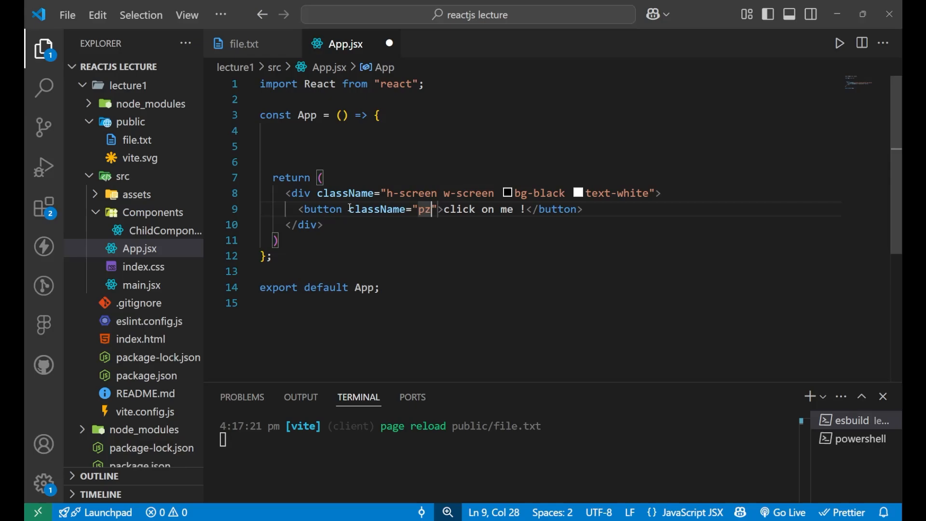
{"action": "key", "text": "Backspace"}
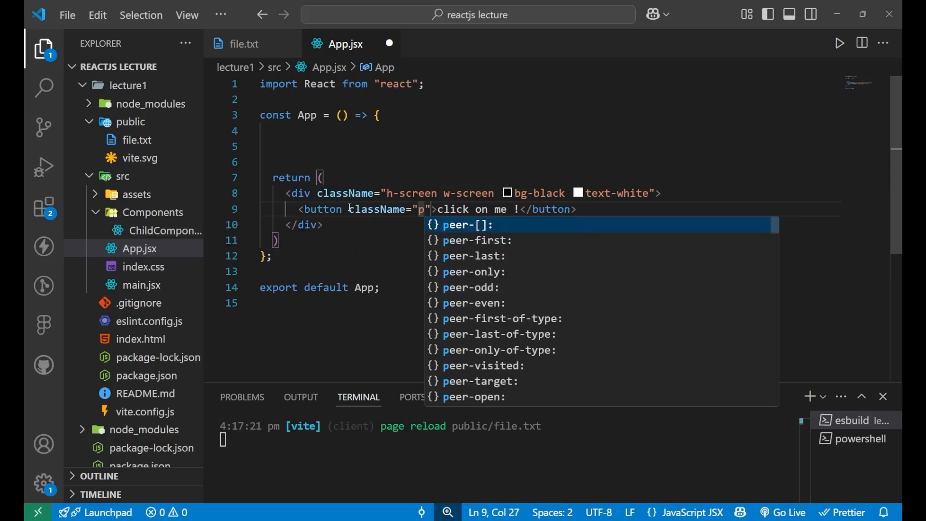
{"action": "type", "text": "x-"}
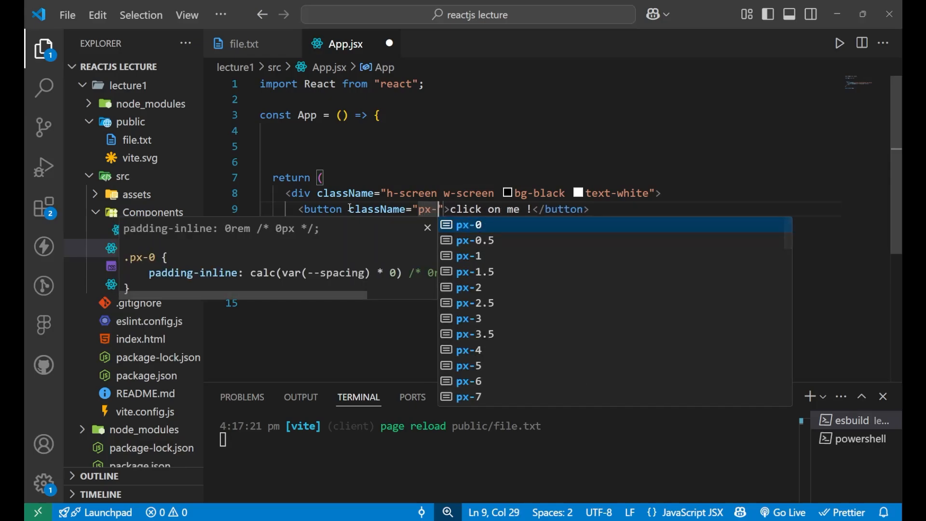
{"action": "type", "text": "[5]"}
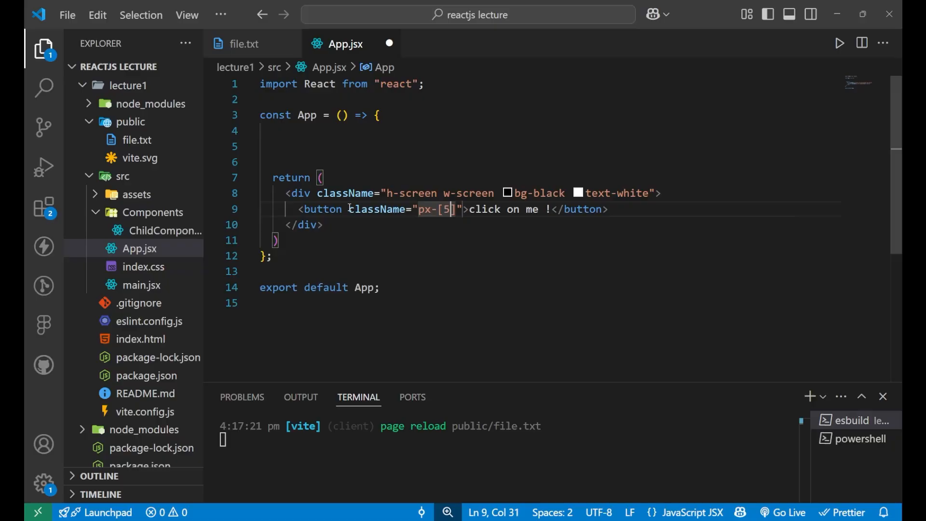
{"action": "type", "text": "vw"}
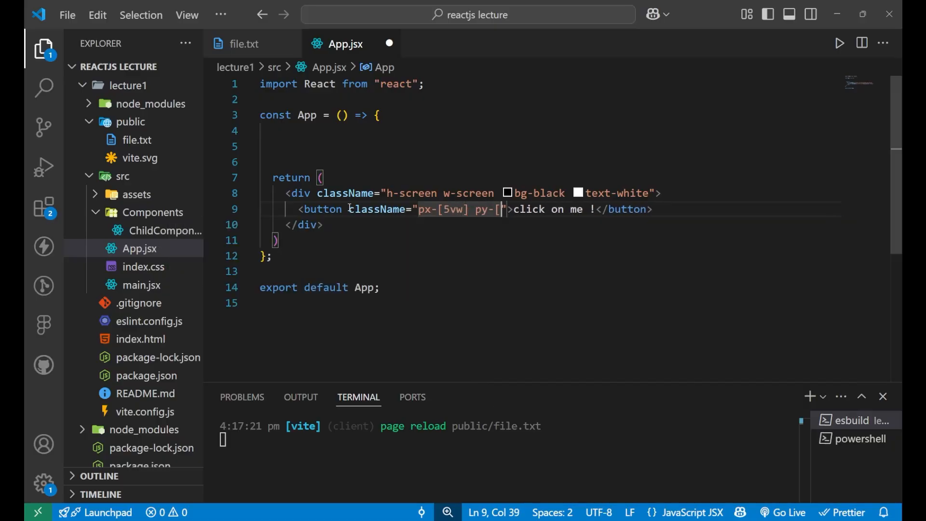
{"action": "type", "text": "3vw]"}
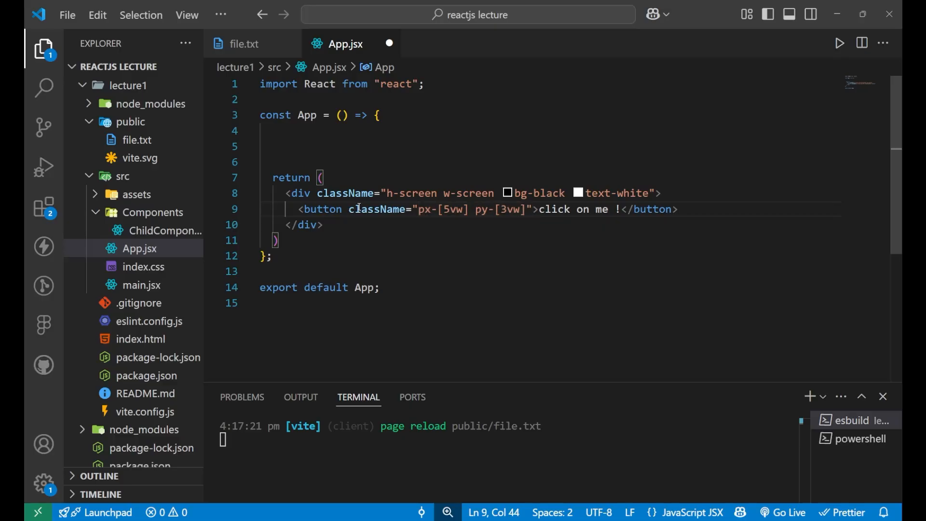
{"action": "type", "text": "bg-"}
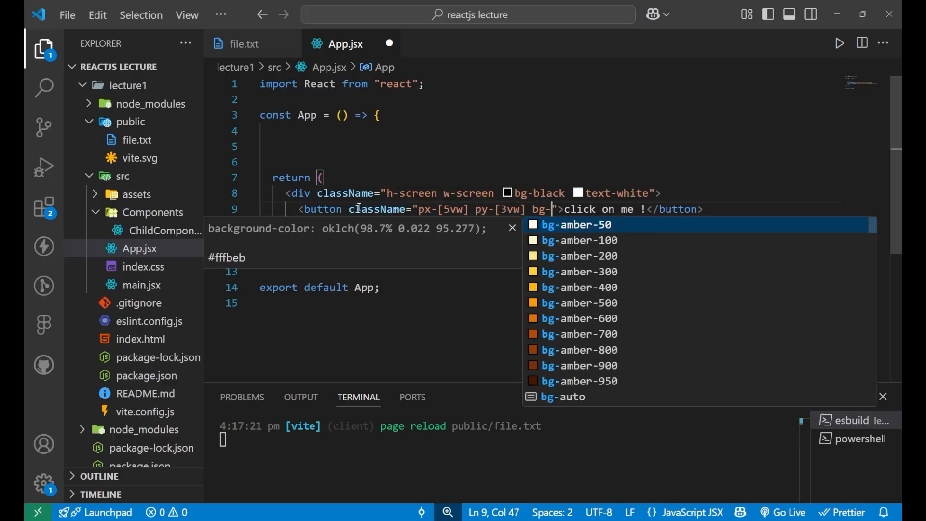
{"action": "type", "text": "red-100"}
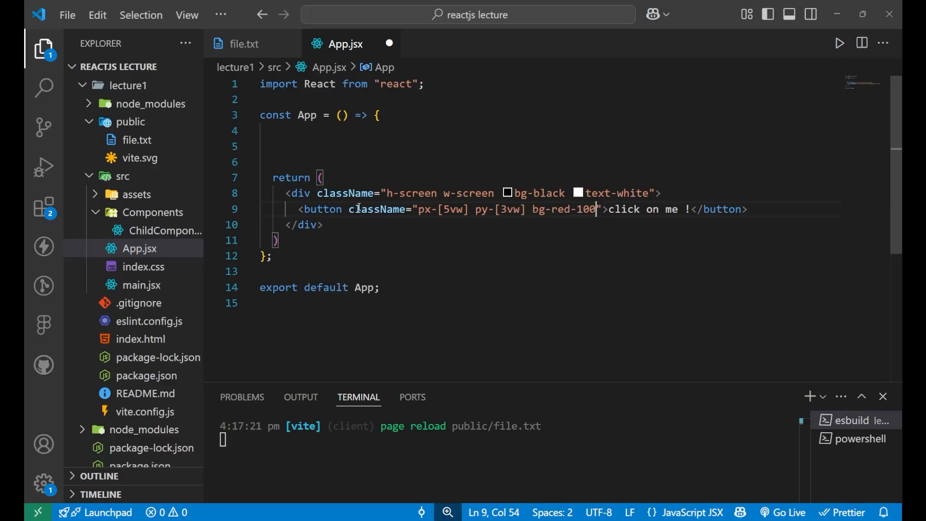
{"action": "key", "text": "alt+tab"}
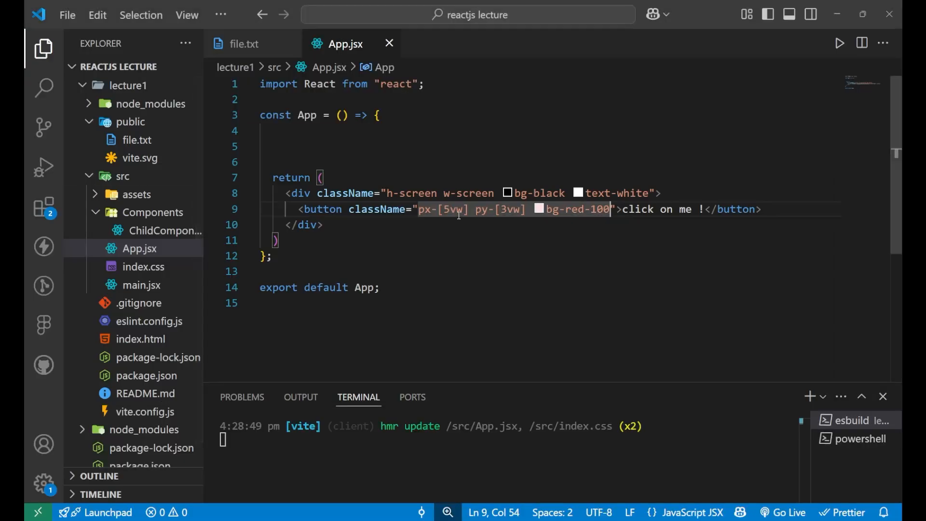
Change the button padding to px-[50px] py-[30px] and save App.jsx.
{"action": "left_click", "coordinate": [465, 209]}
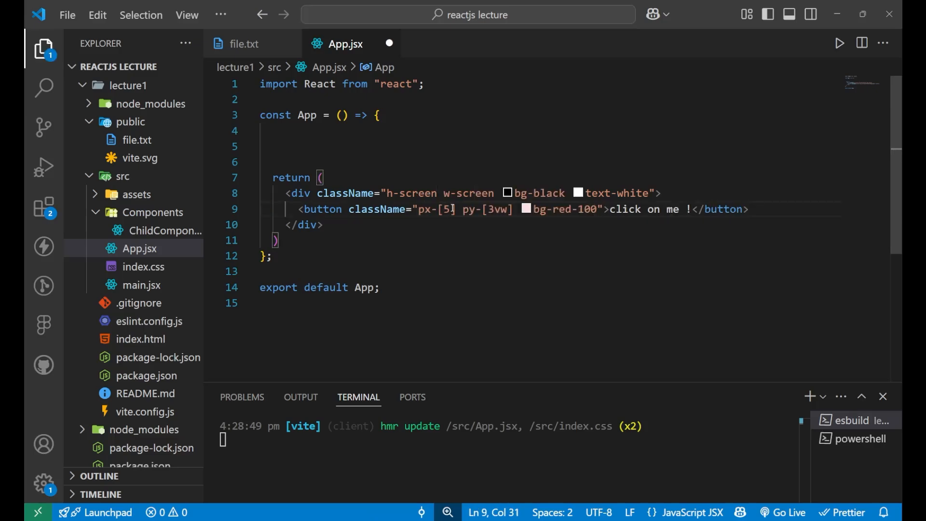
{"action": "type", "text": "0px"}
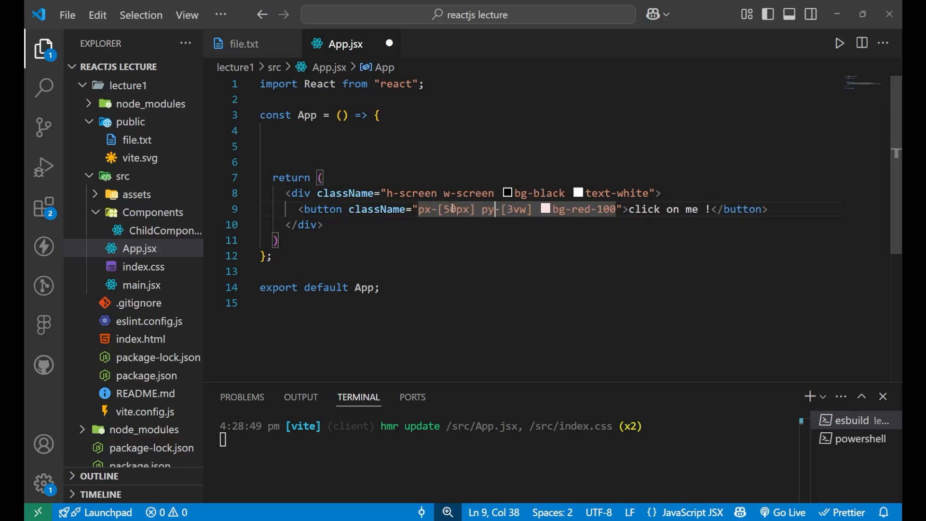
{"action": "type", "text": "30"}
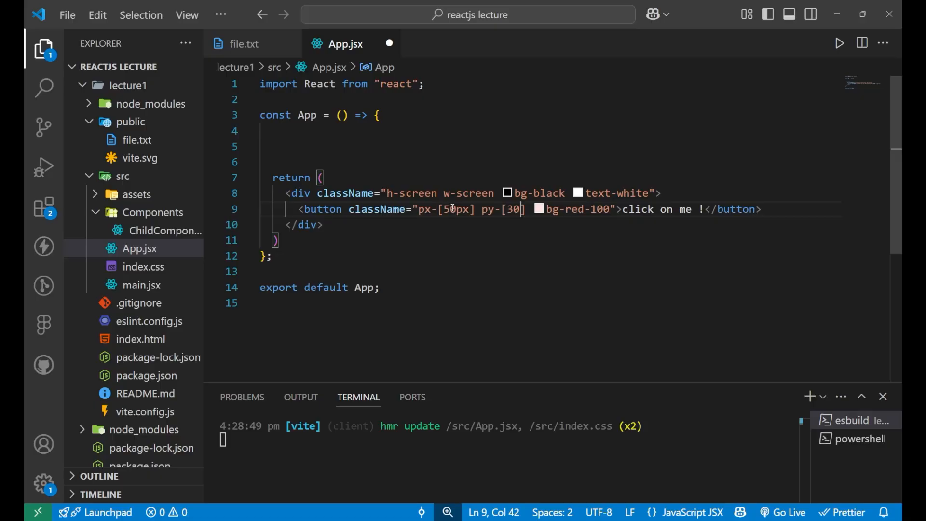
{"action": "key", "text": "alt+tab"}
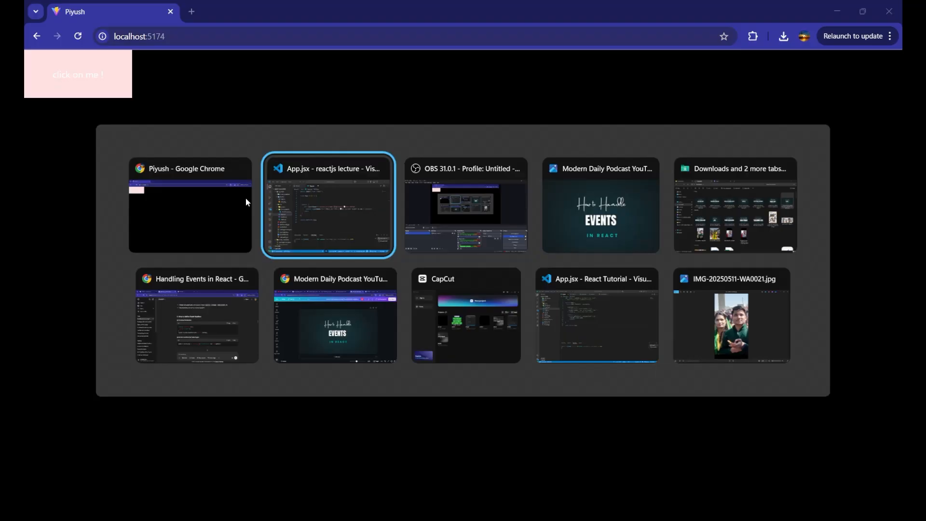
Return to the App.jsx editor window after previewing the red button.
{"action": "left_click", "coordinate": [329, 205]}
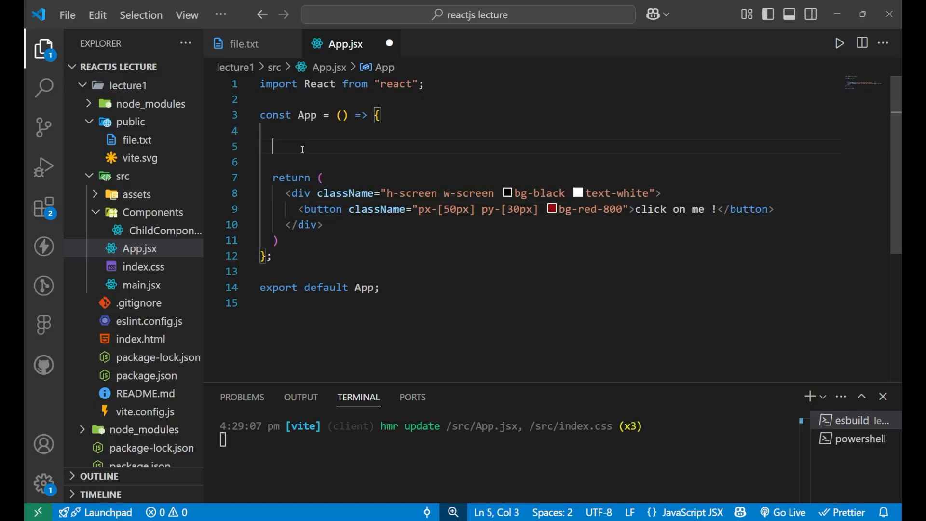
Write handleClick as an arrow function calling alert("you clicked me ").
{"action": "type", "text": "fu"}
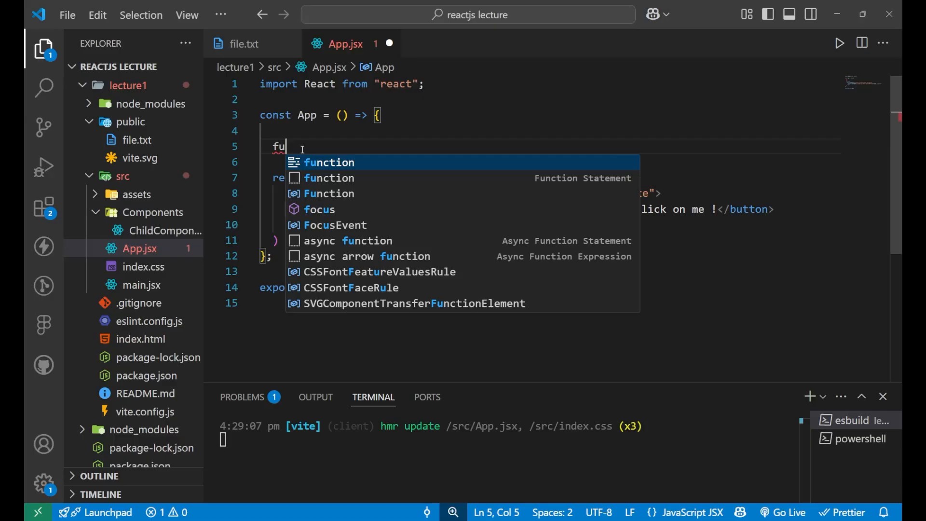
{"action": "type", "text": "nction hand"}
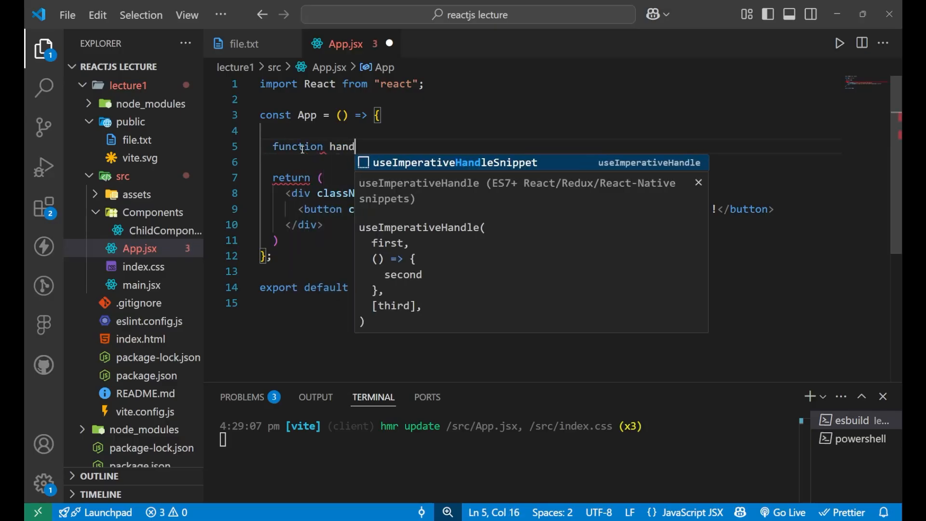
{"action": "type", "text": "leClick"}
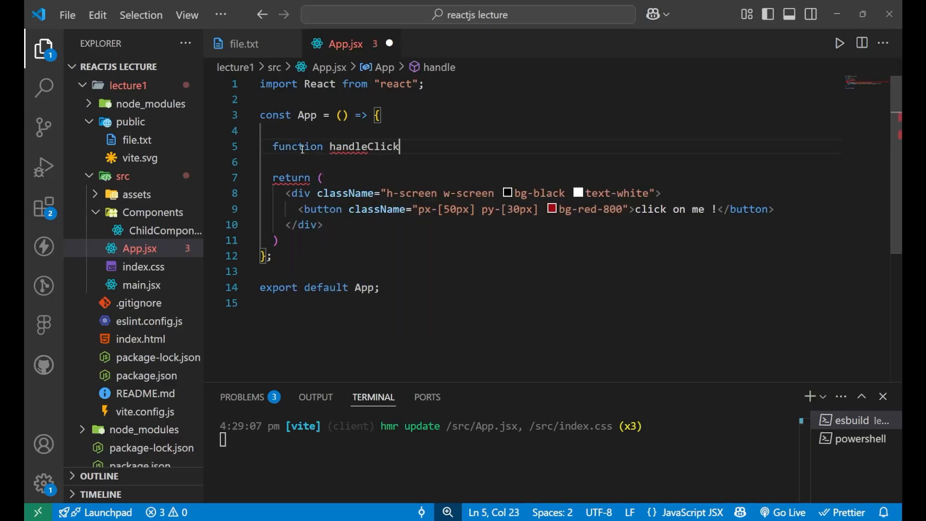
{"action": "type", "text": "=()=>{"}
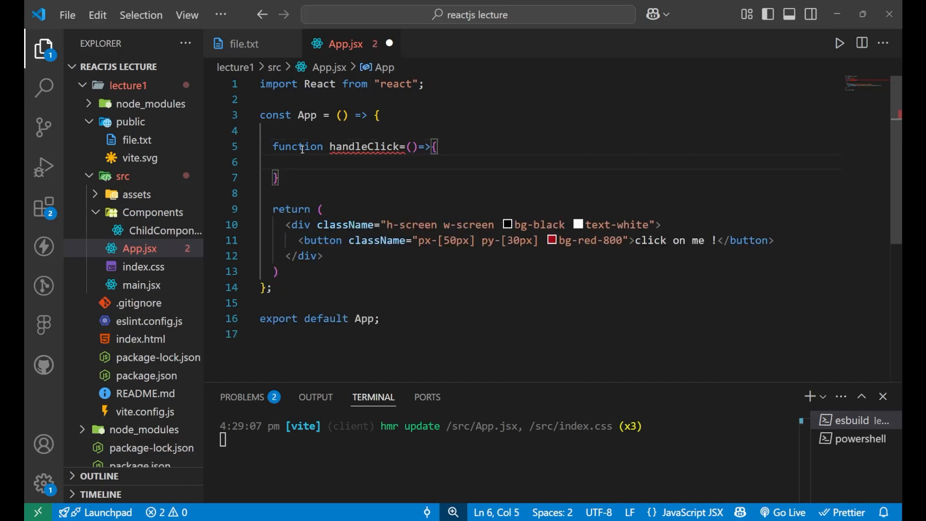
{"action": "type", "text": "al"}
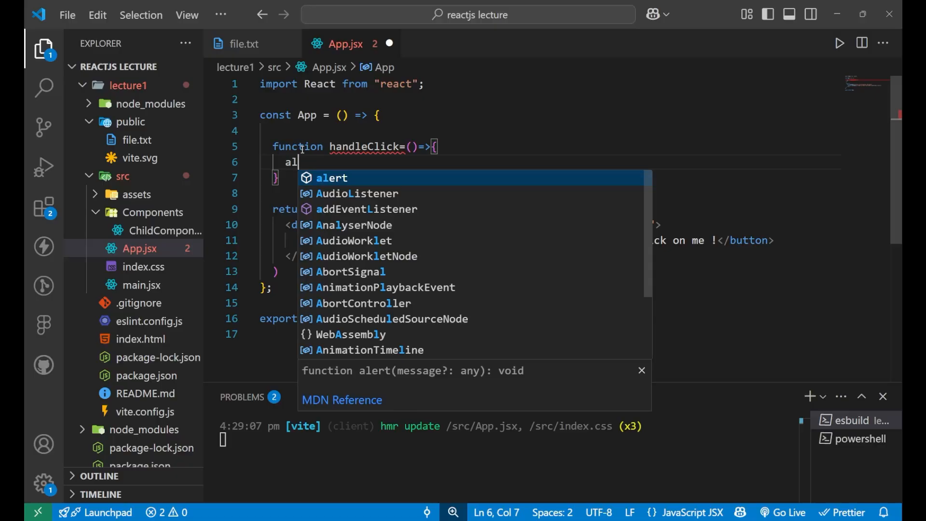
{"action": "type", "text": "ert"}
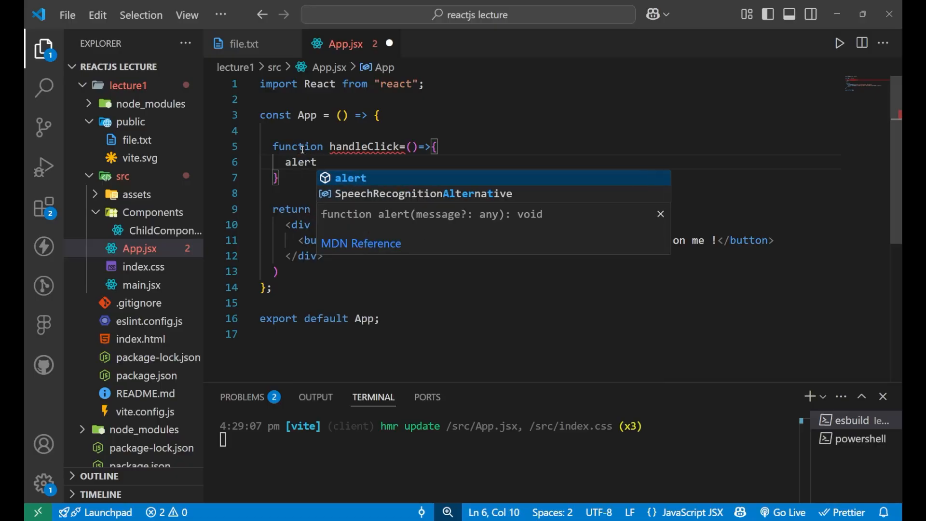
{"action": "type", "text": "(\"\")"}
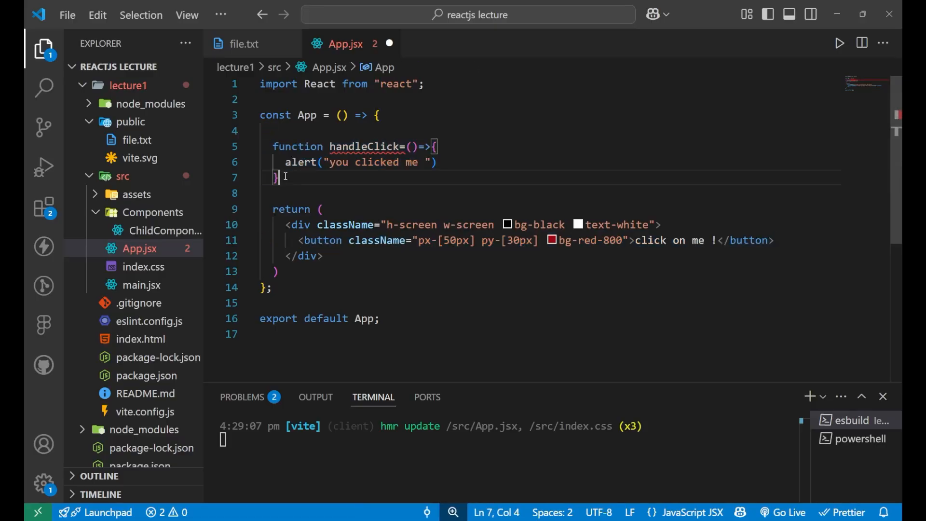
Add onClick={handleClick} to the button, redeclare handleClick with const, and save.
{"action": "left_click", "coordinate": [629, 240]}
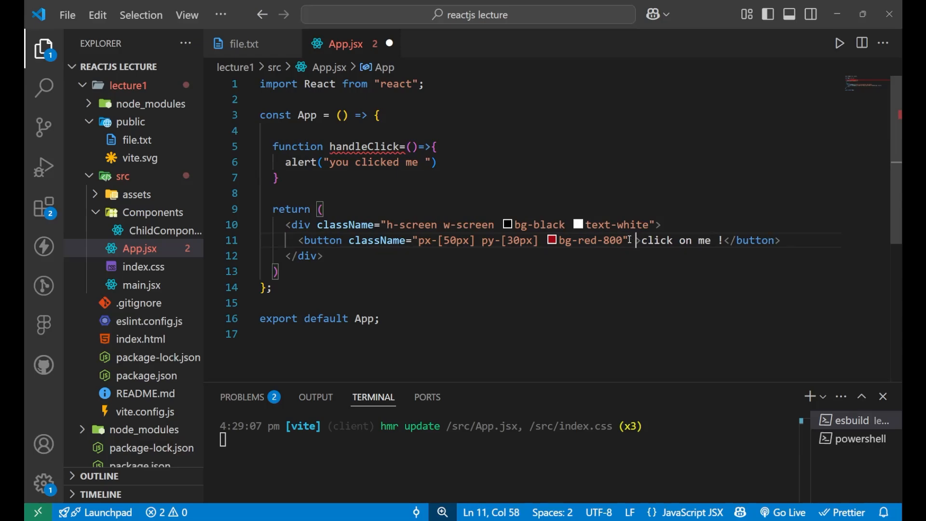
{"action": "type", "text": "onClick={"}
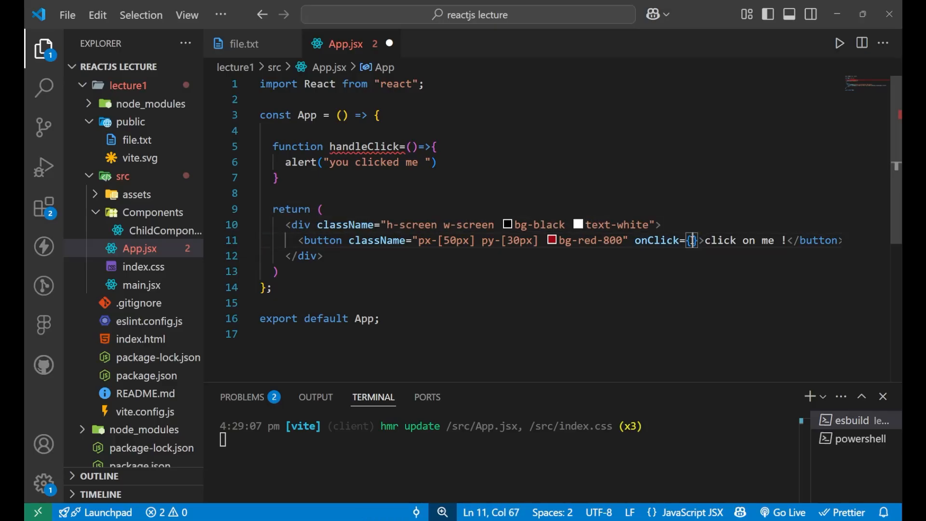
{"action": "type", "text": "han"}
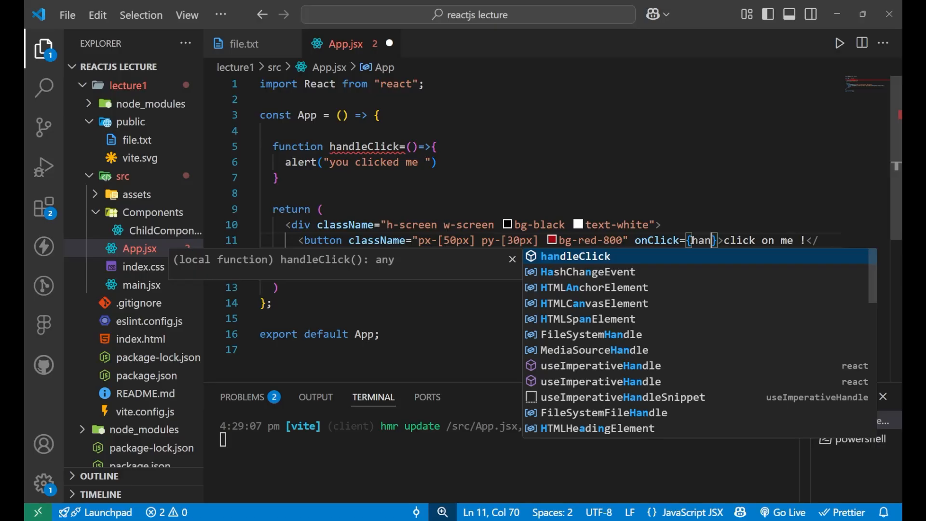
{"action": "key", "text": "Tab"}
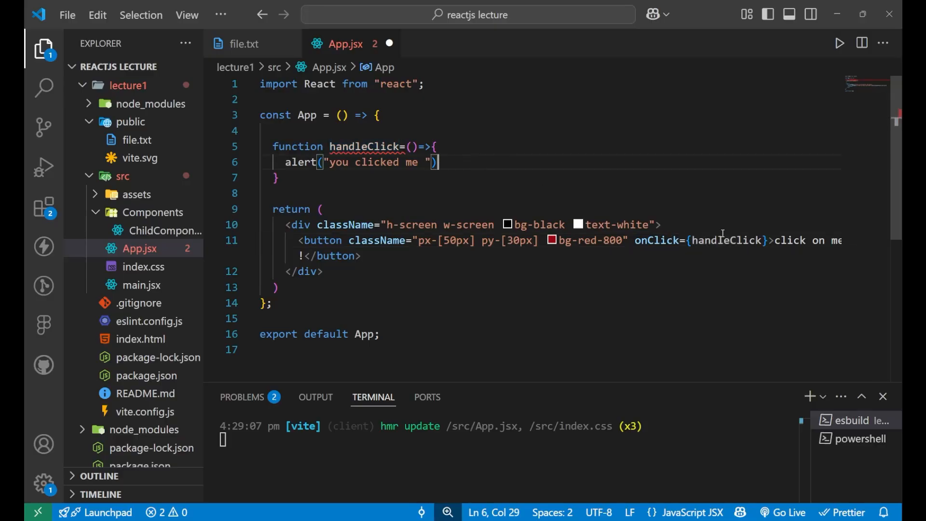
{"action": "key", "text": "alt+tab"}
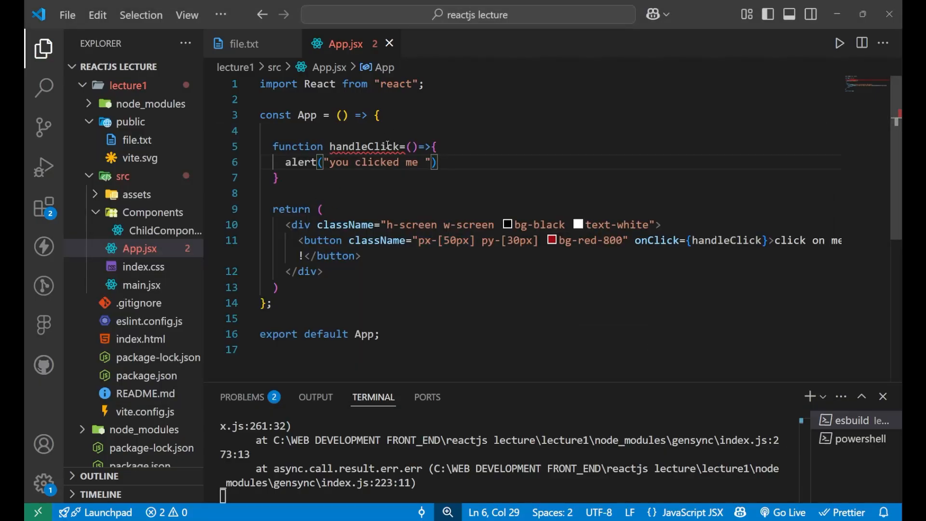
{"action": "mouse_move", "coordinate": [382, 146]}
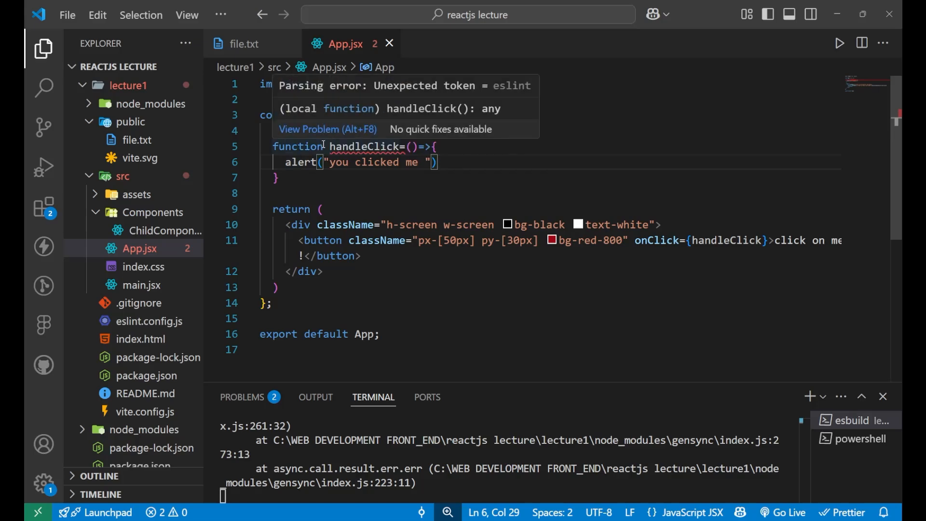
{"action": "double_click", "coordinate": [297, 146]}
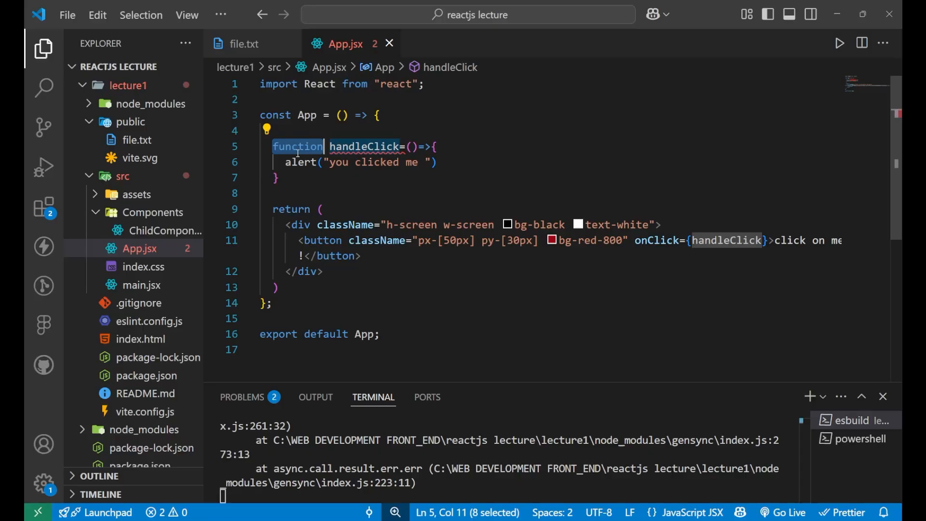
{"action": "type", "text": "const"}
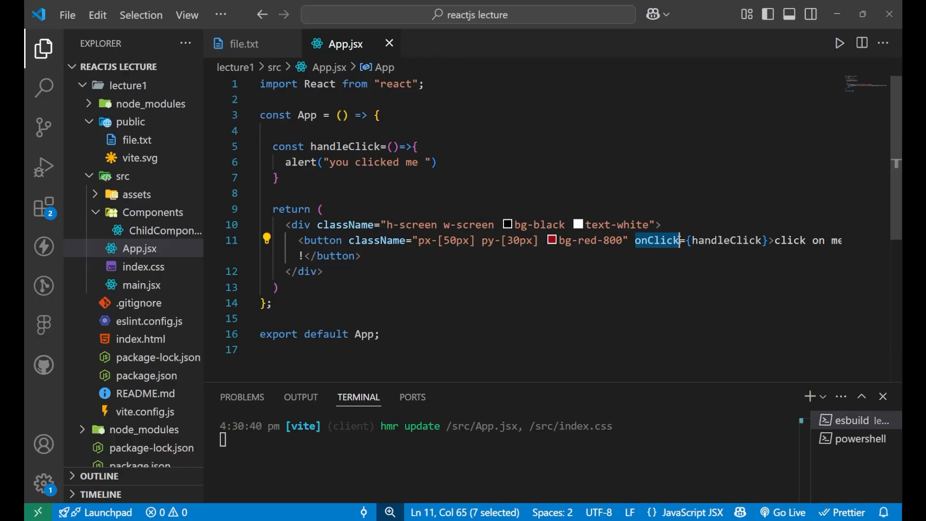
{"action": "left_click", "coordinate": [243, 43]}
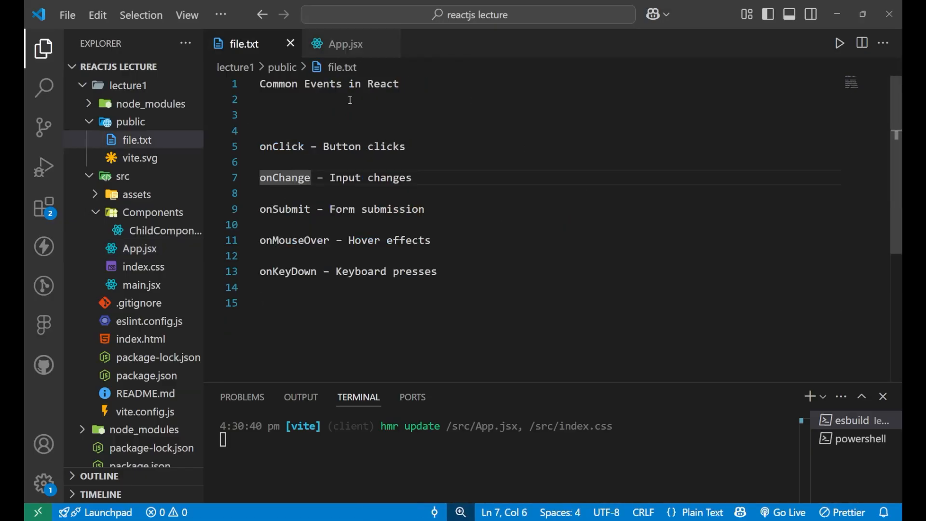
{"action": "left_click", "coordinate": [344, 43]}
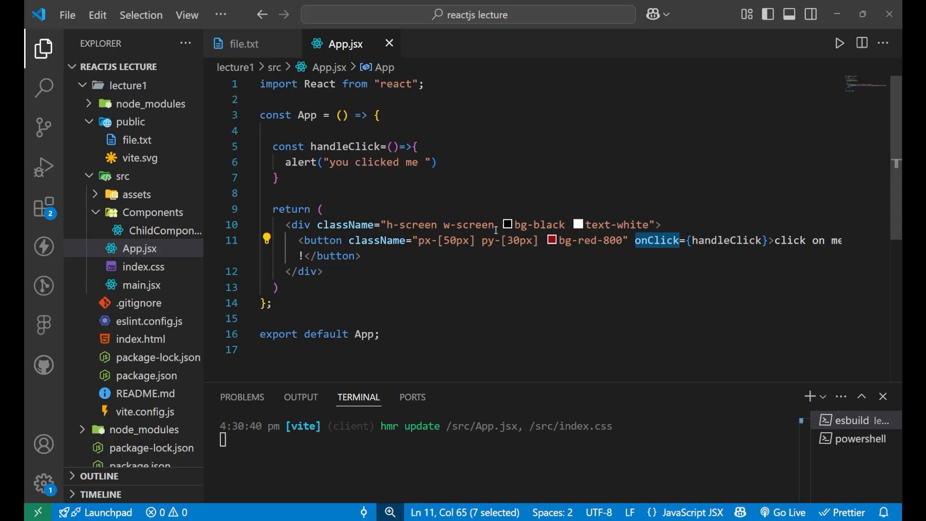
{"action": "mouse_move", "coordinate": [709, 220]}
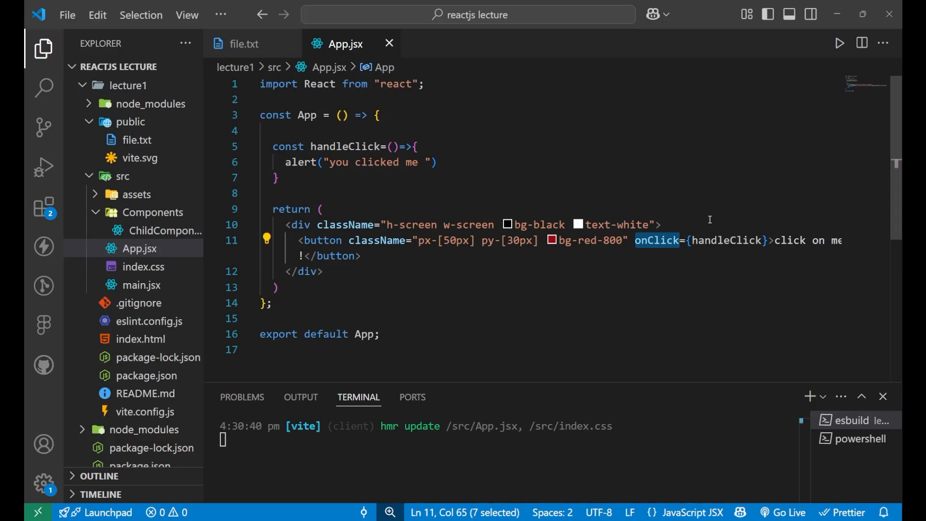
Insert <input type="text" className="bg-yellow-500 border-2 border-white" /> above the button.
{"action": "type", "text": "im"}
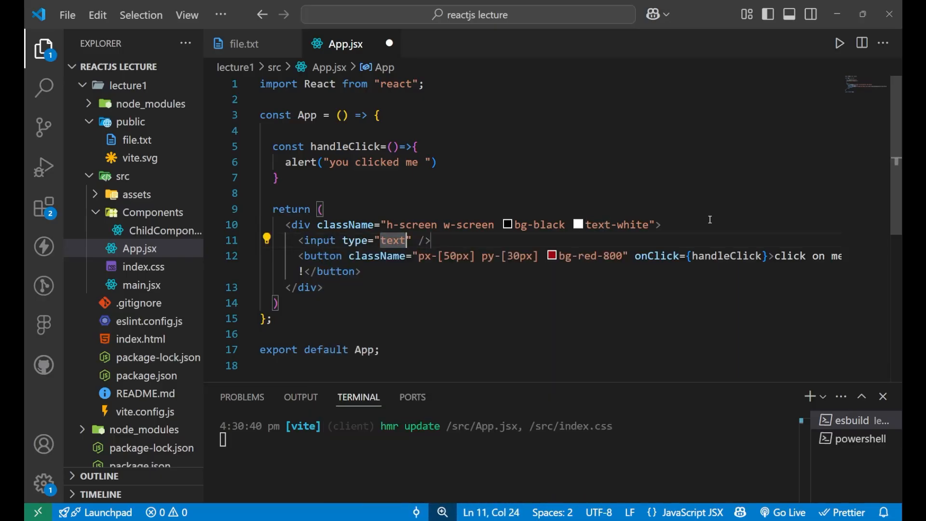
{"action": "type", "text": "className=\""}
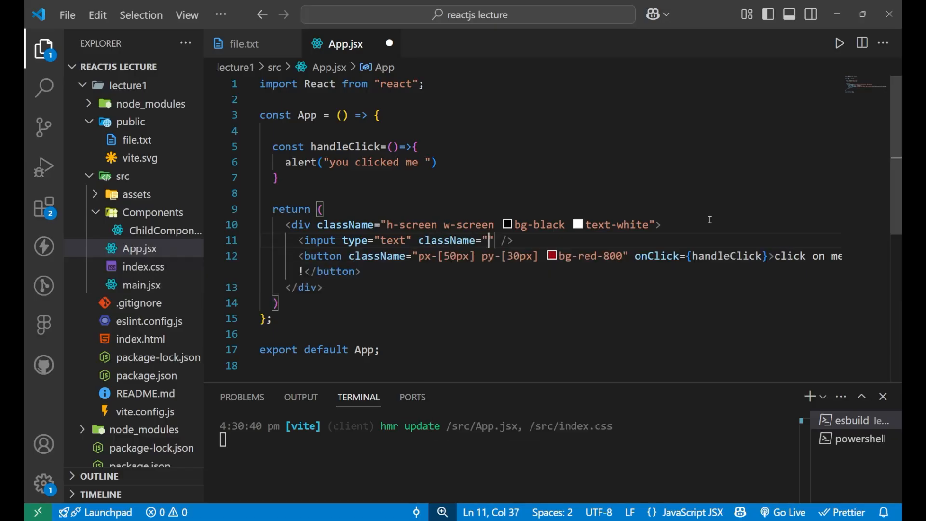
{"action": "type", "text": "bg"}
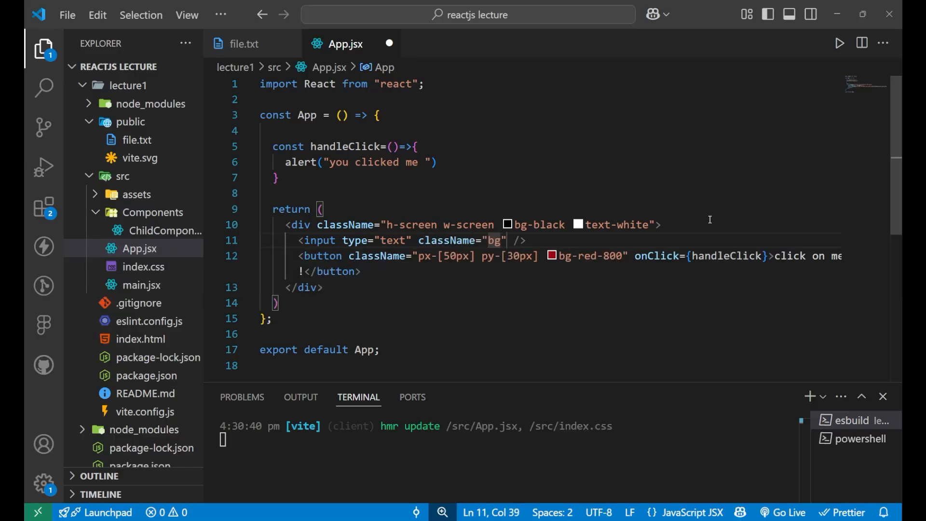
{"action": "type", "text": "-yellow-500"}
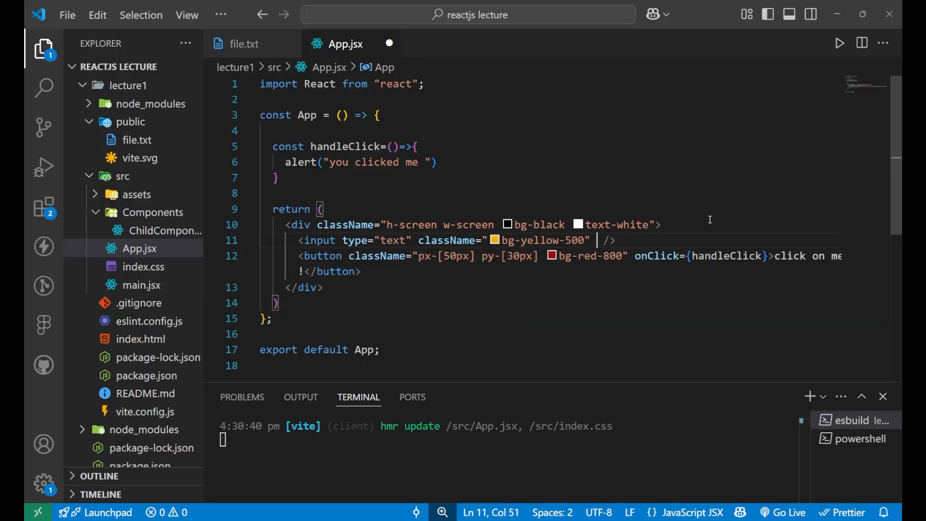
{"action": "type", "text": "b"}
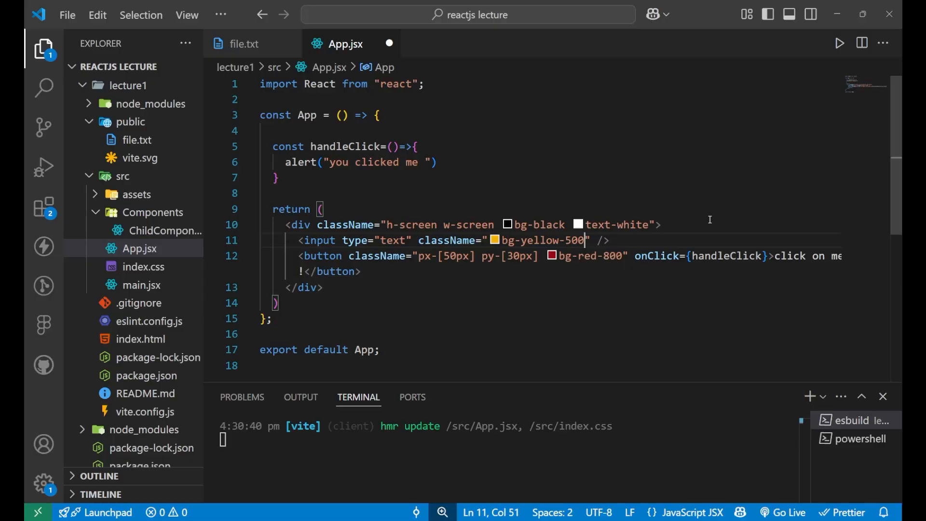
{"action": "type", "text": "bprder-2"}
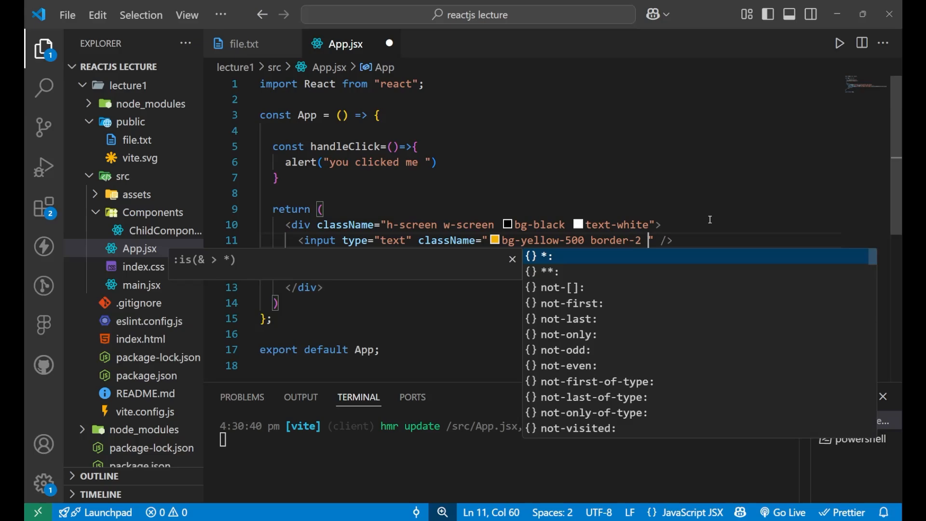
{"action": "type", "text": "bor"}
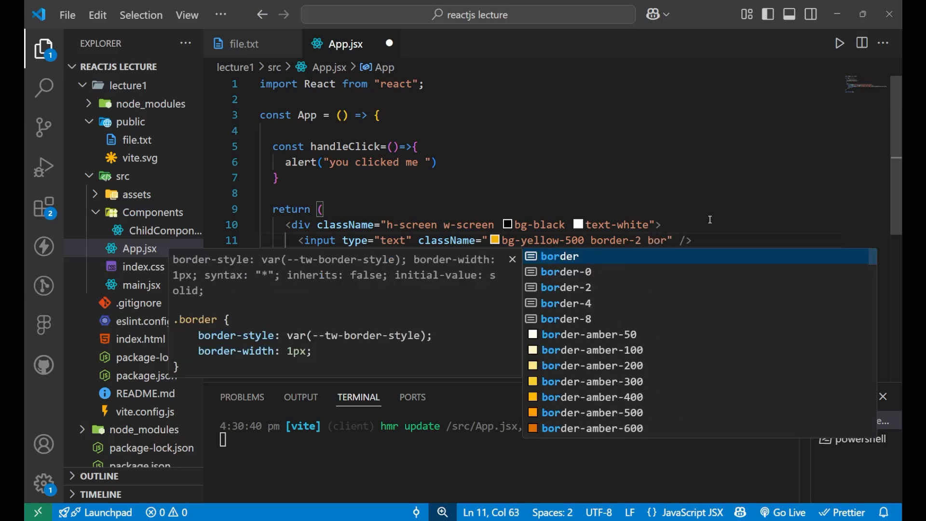
{"action": "type", "text": "-b"}
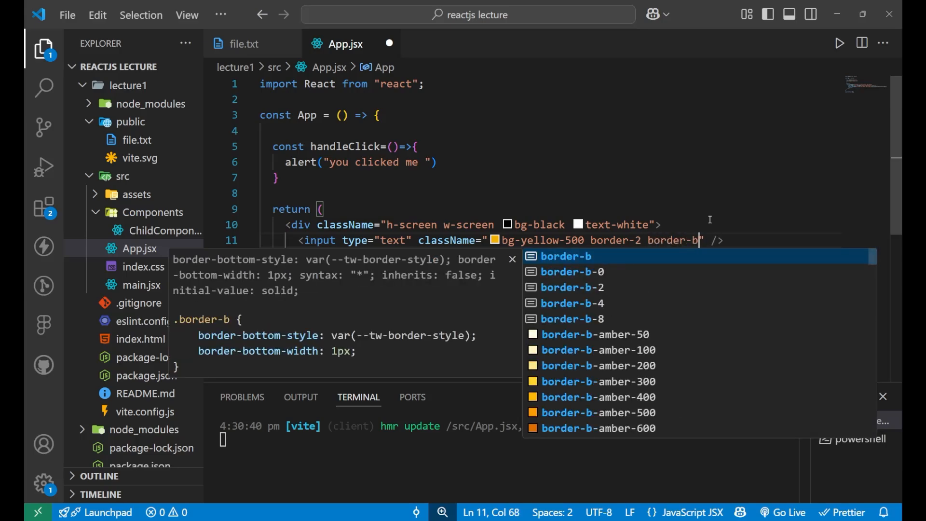
{"action": "type", "text": "h"}
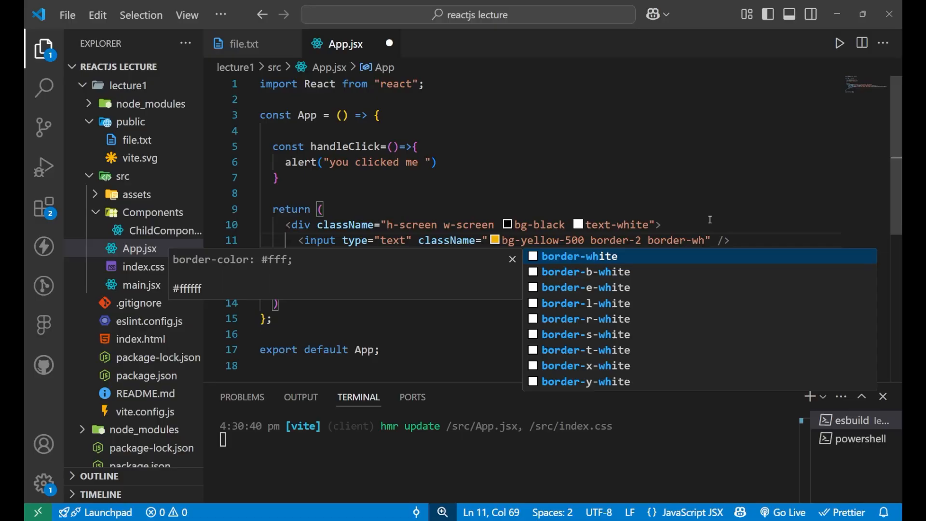
{"action": "key", "text": "alt+tab"}
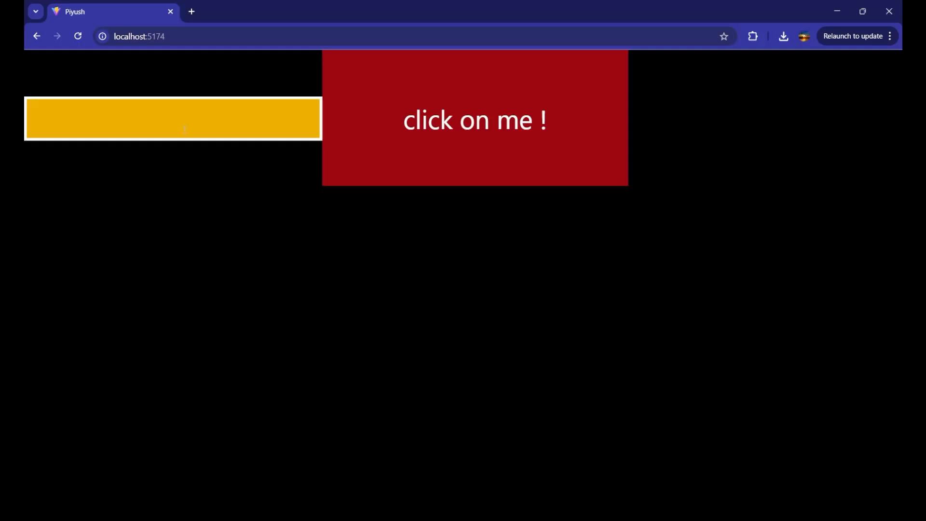
Inspect the page, switch DevTools to Console, clear old errors, and type test letters in the input.
{"action": "type", "text": "vadvv"}
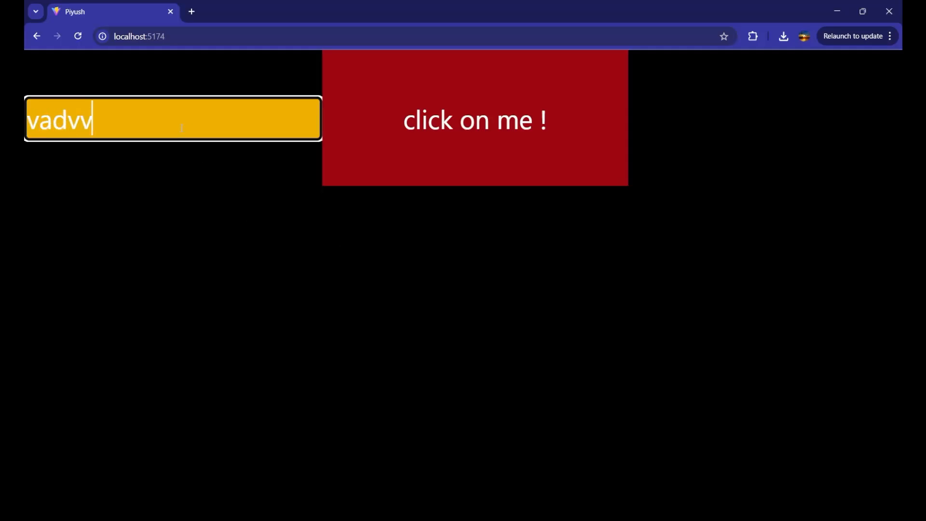
{"action": "right_click", "coordinate": [384, 320]}
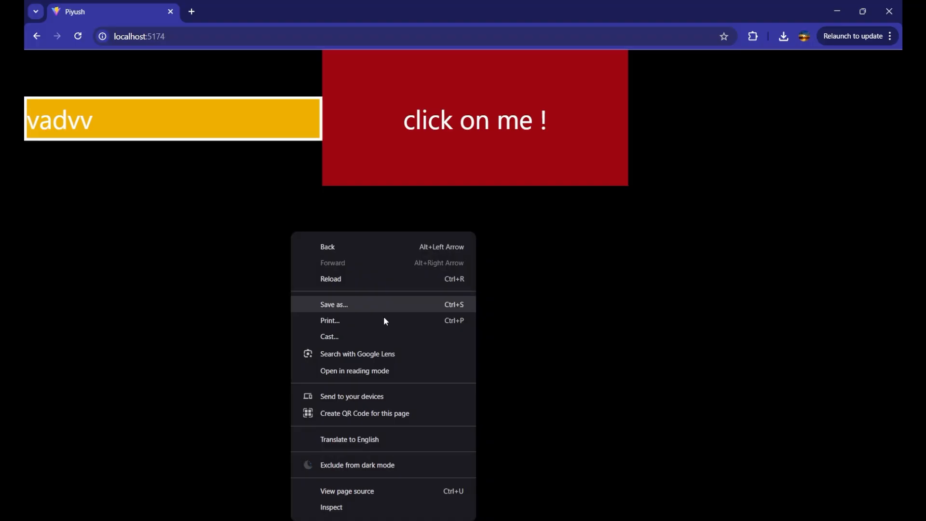
{"action": "left_click", "coordinate": [330, 506]}
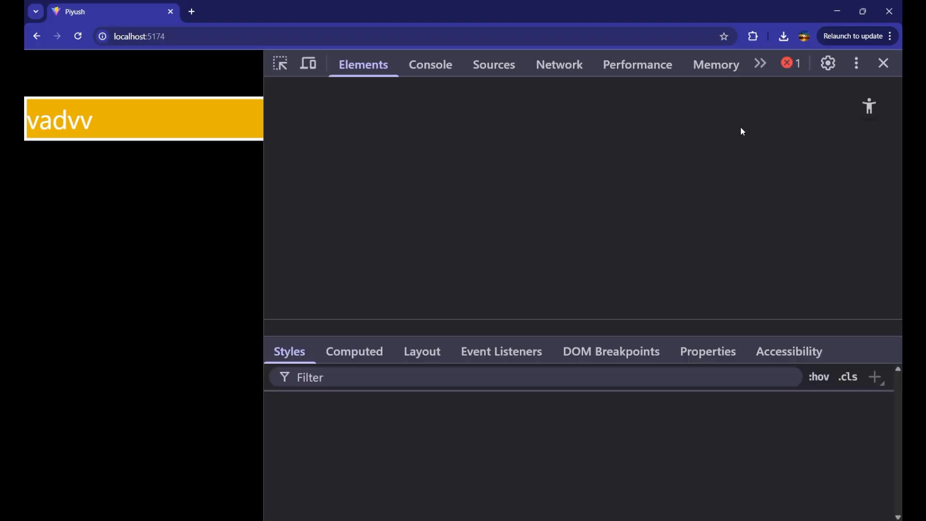
{"action": "left_click", "coordinate": [430, 65]}
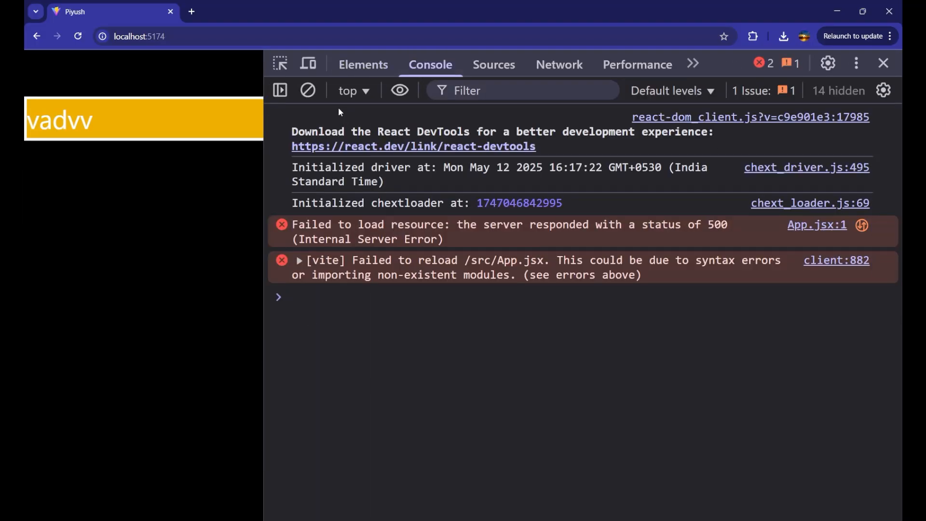
{"action": "left_click", "coordinate": [307, 91]}
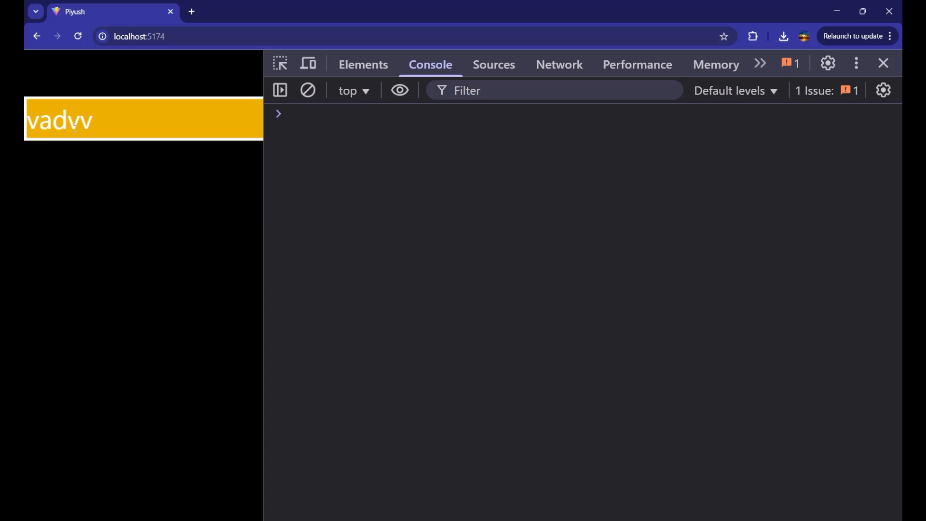
{"action": "type", "text": "cad"}
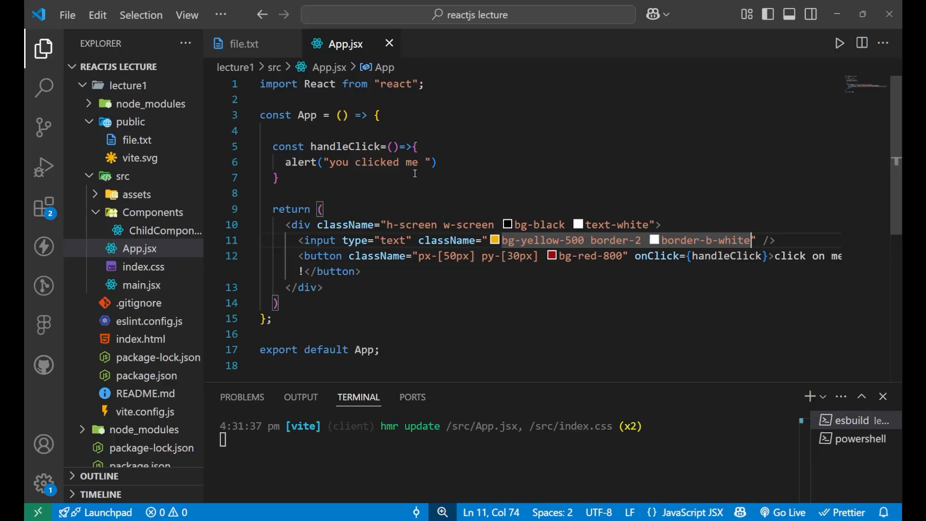
Declare const handleInput=(event)=>{ on a new line in App.jsx.
{"action": "key", "text": "Enter"}
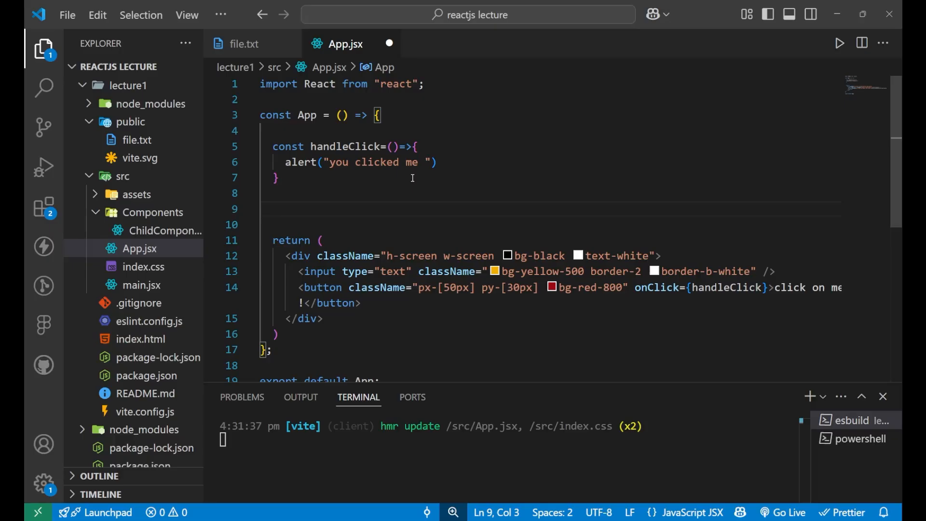
{"action": "type", "text": "c"}
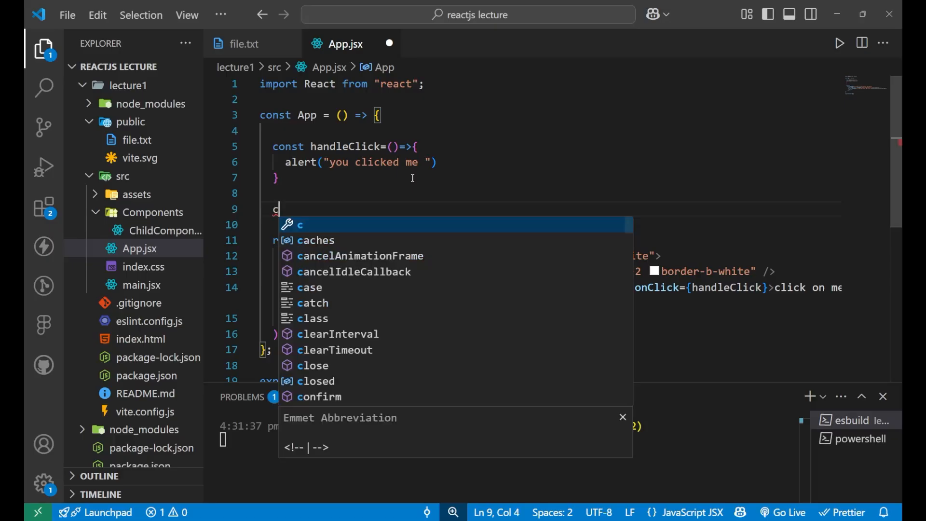
{"action": "type", "text": "onst han"}
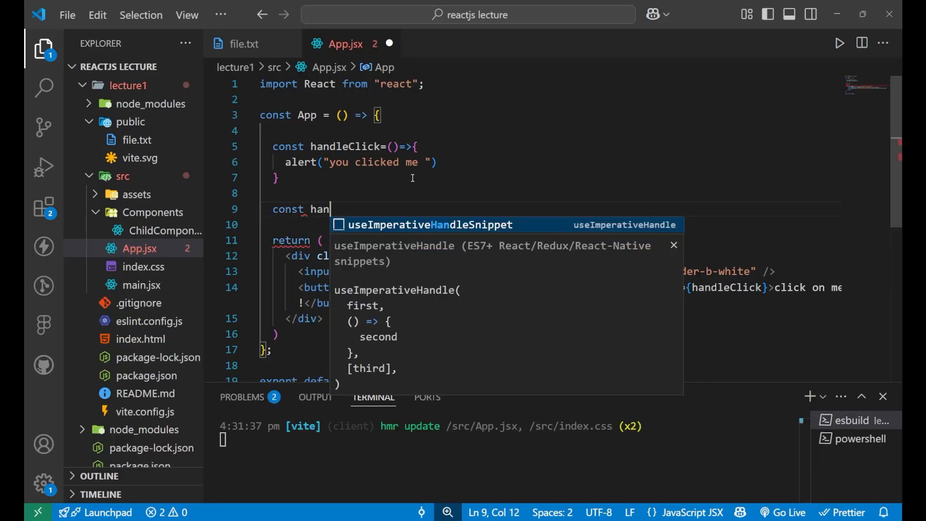
{"action": "type", "text": "dleIn"}
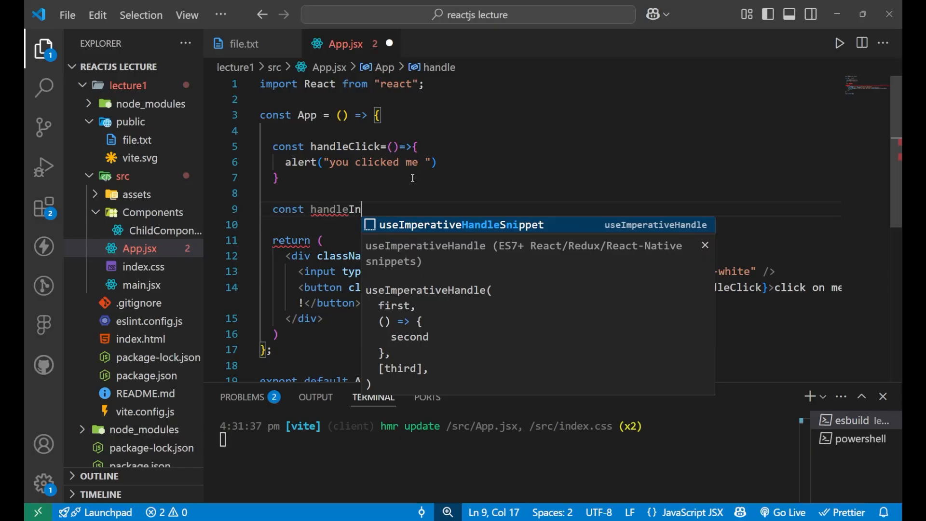
{"action": "type", "text": "put="}
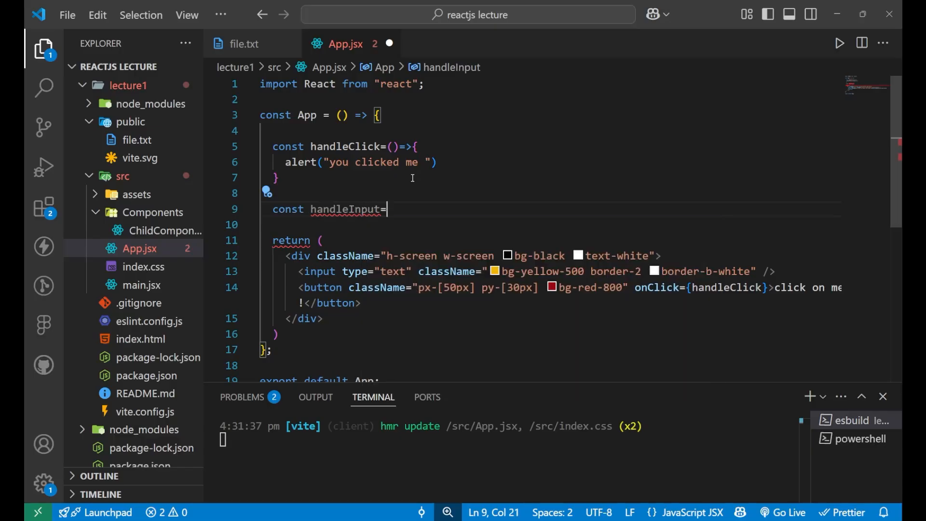
{"action": "type", "text": "()"}
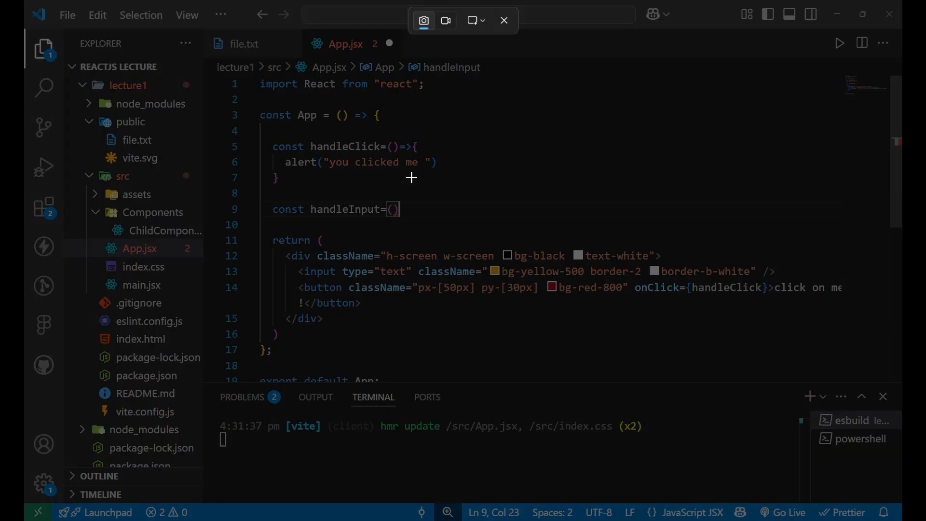
{"action": "type", "text": "="}
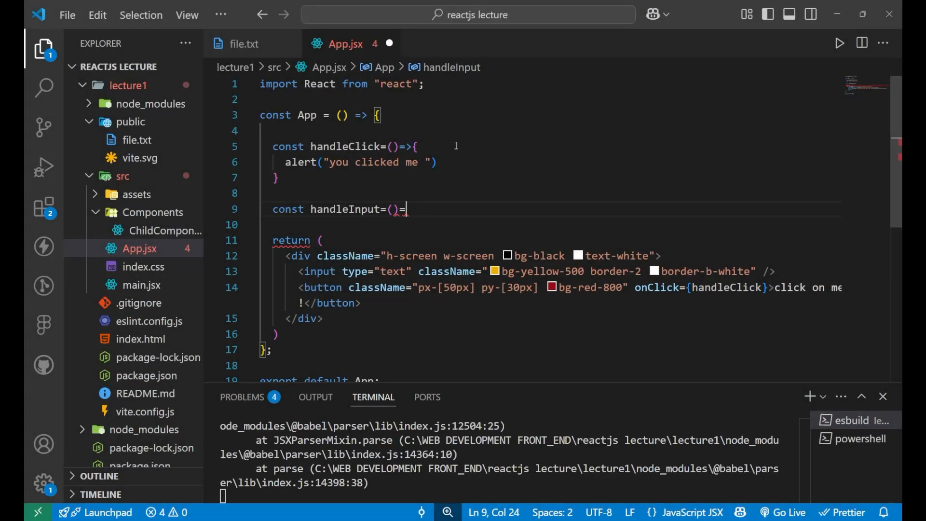
{"action": "type", "text": ">{"}
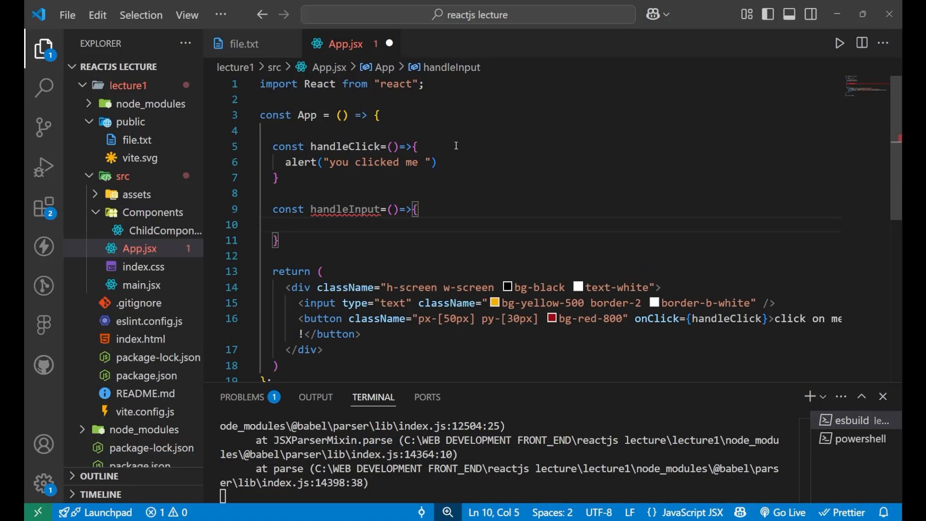
Make handleInput run console.log(event.target.value).
{"action": "type", "text": "console"}
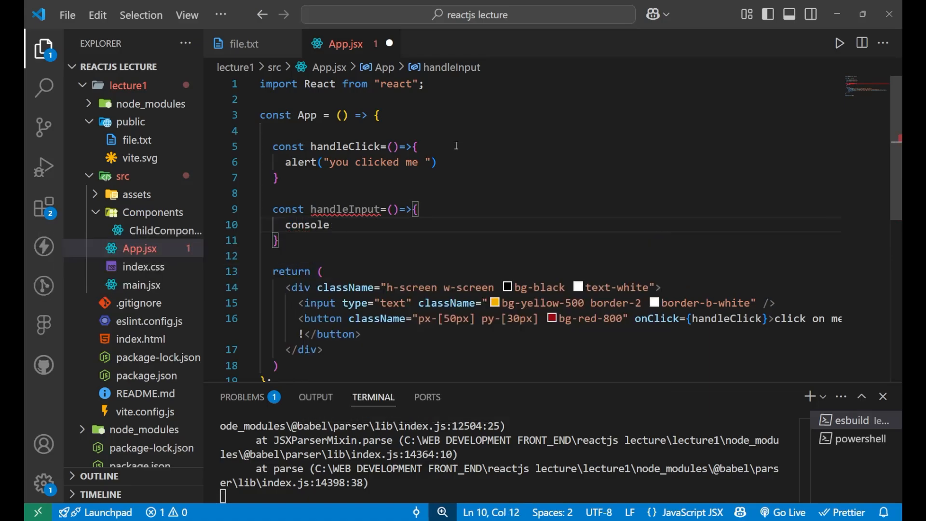
{"action": "type", "text": ".log()"}
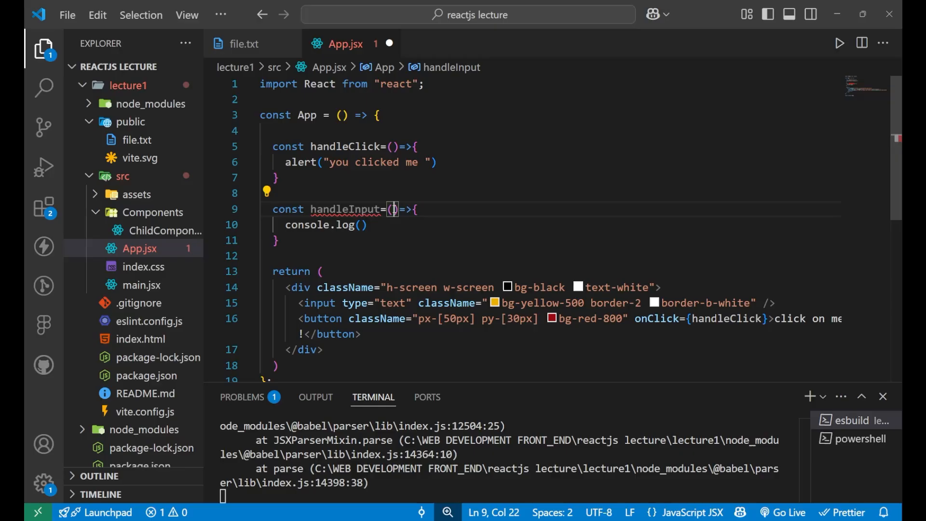
{"action": "type", "text": "event"}
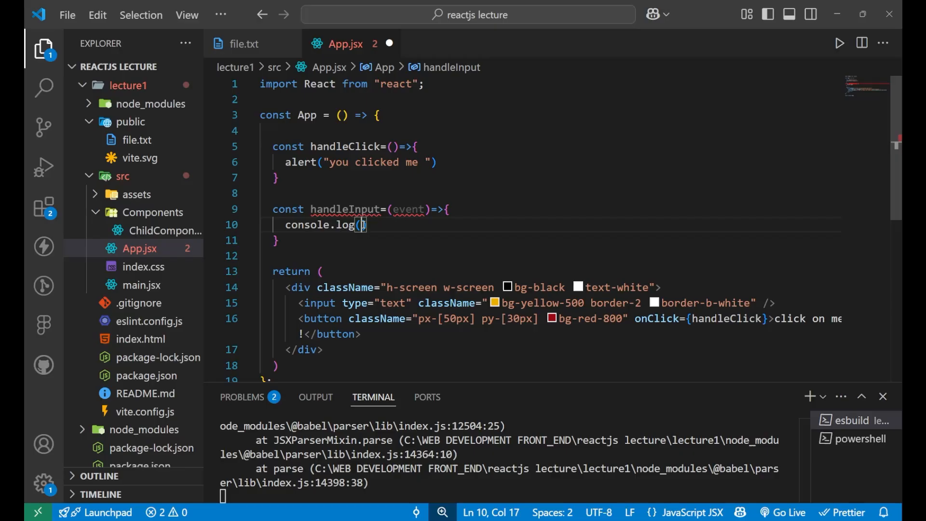
{"action": "type", "text": "event."}
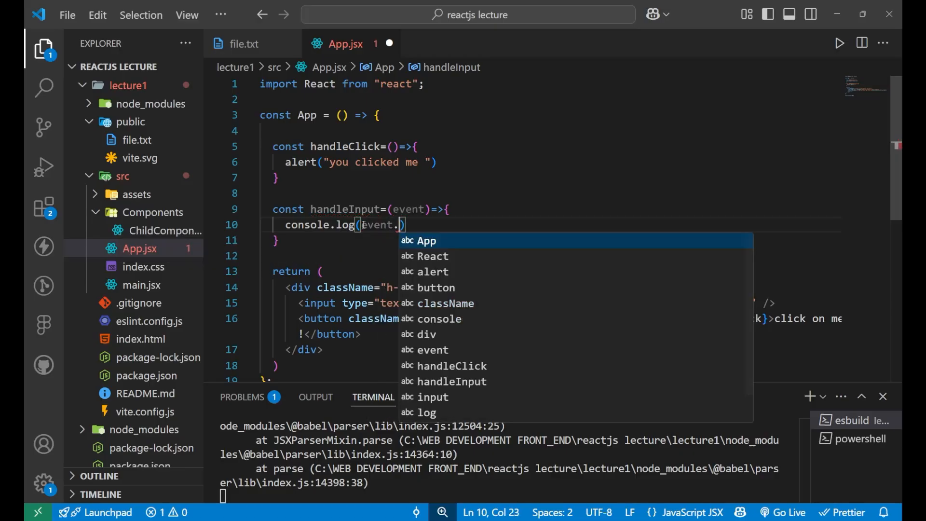
{"action": "type", "text": "target"}
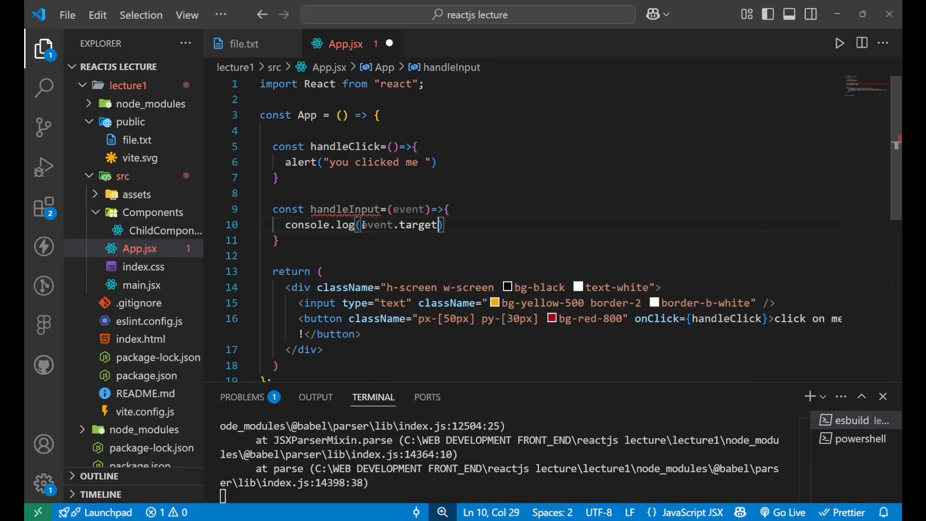
{"action": "type", "text": ".va"}
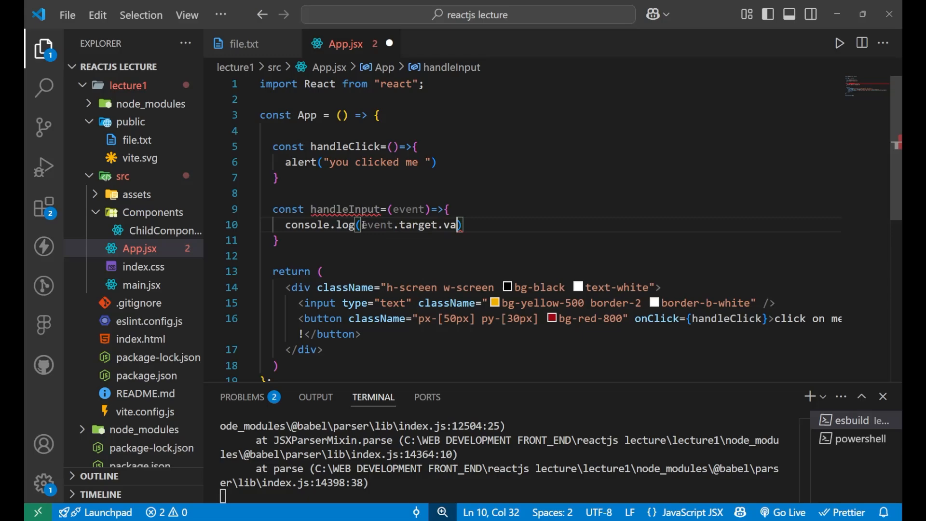
{"action": "type", "text": "lue"}
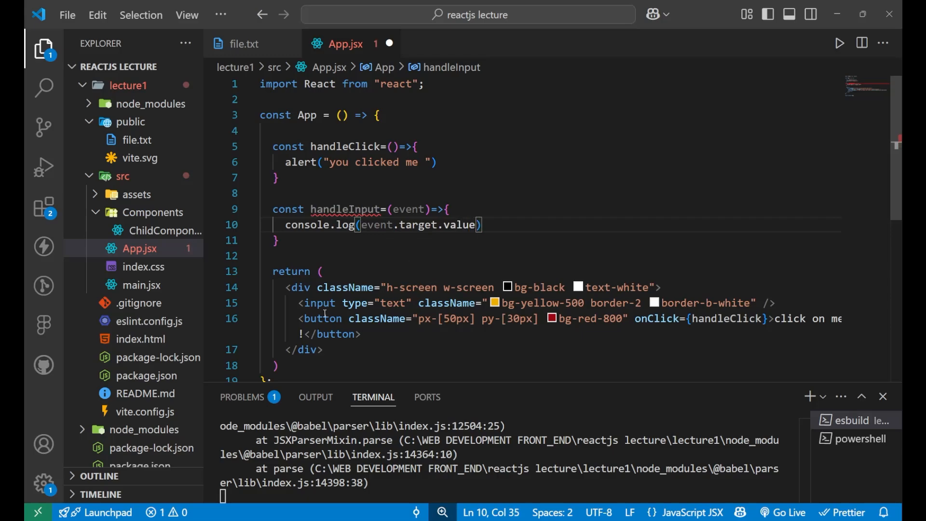
Add onChange={handleInput} to the input element and save App.jsx.
{"action": "left_click", "coordinate": [297, 302]}
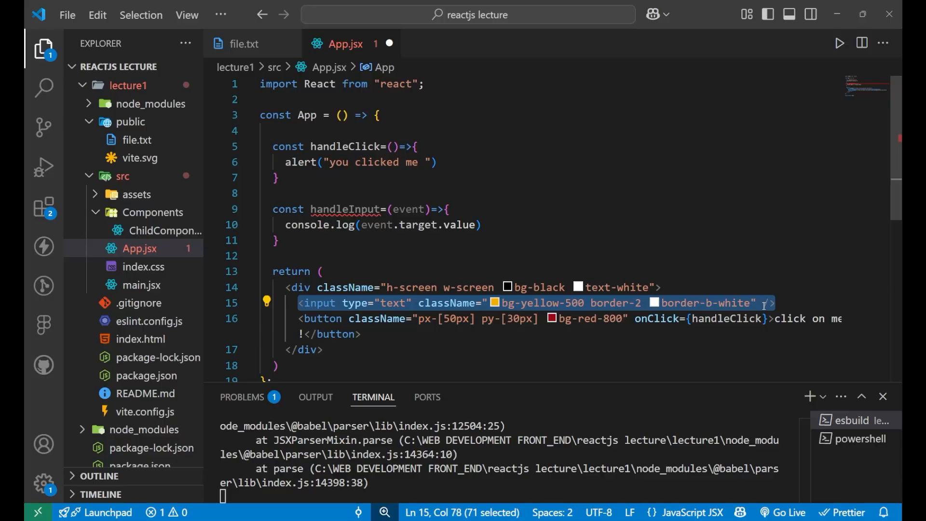
{"action": "type", "text": "onchange={"}
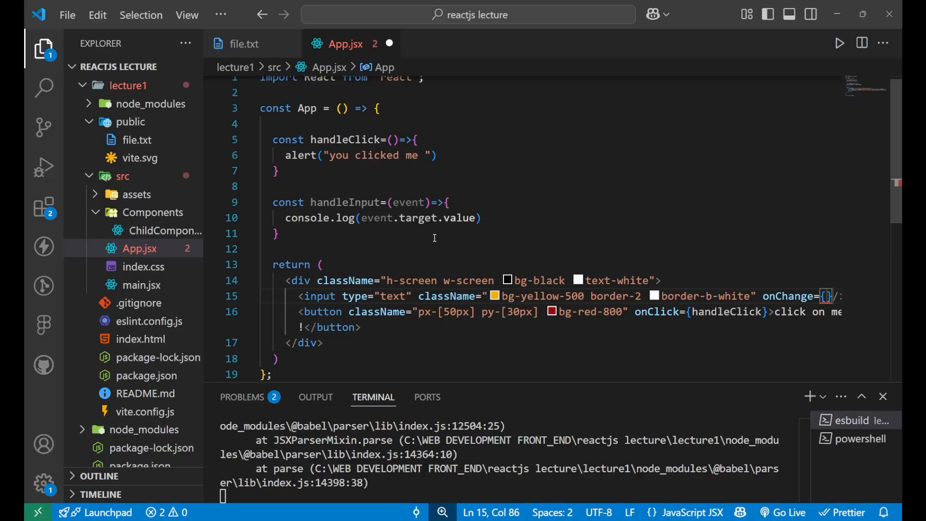
{"action": "type", "text": "hand"}
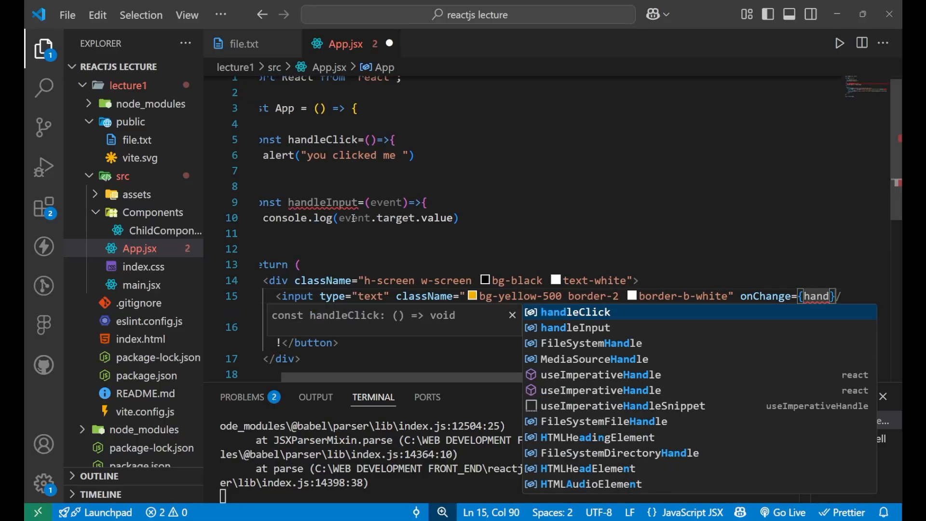
{"action": "left_click", "coordinate": [574, 327]}
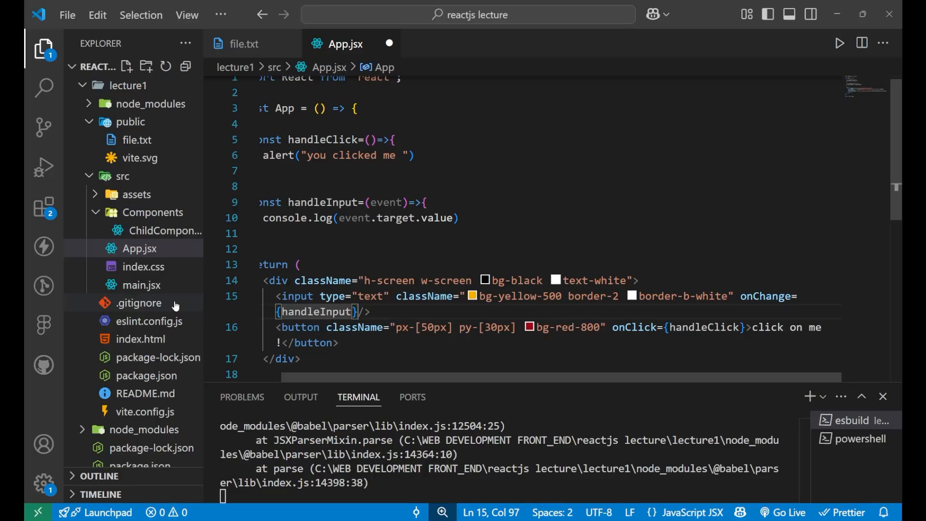
{"action": "key", "text": "alt+tab"}
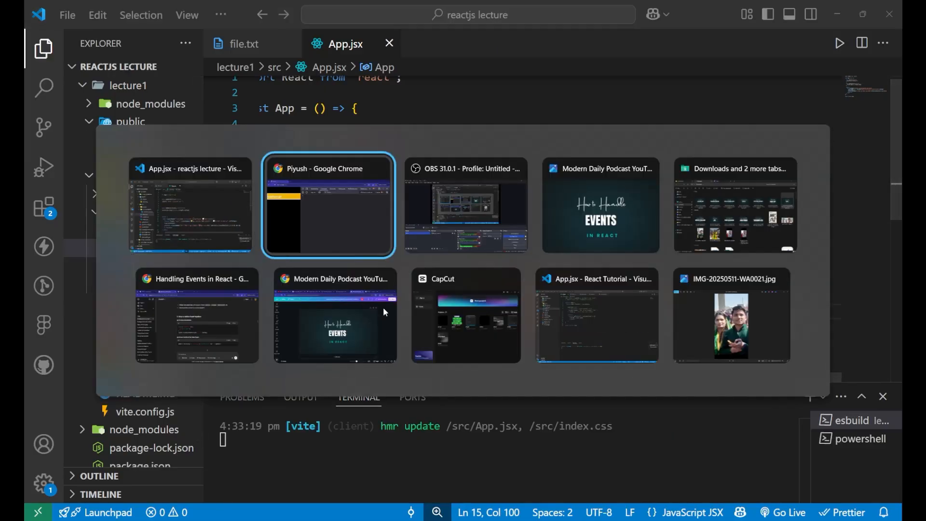
Reload the page, type piyush into the input, and check the console logs up to piyush.
{"action": "left_click", "coordinate": [328, 205]}
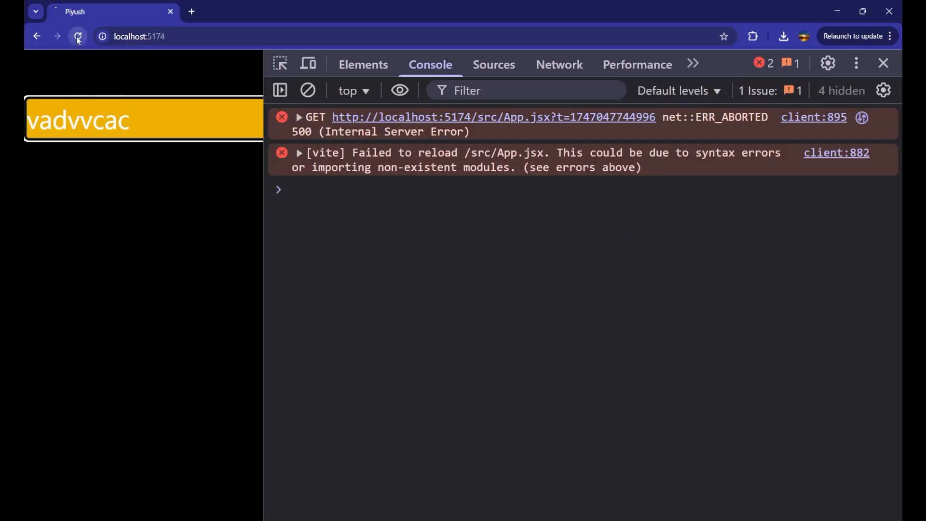
{"action": "left_click", "coordinate": [77, 36]}
{"action": "type", "text": "pi"}
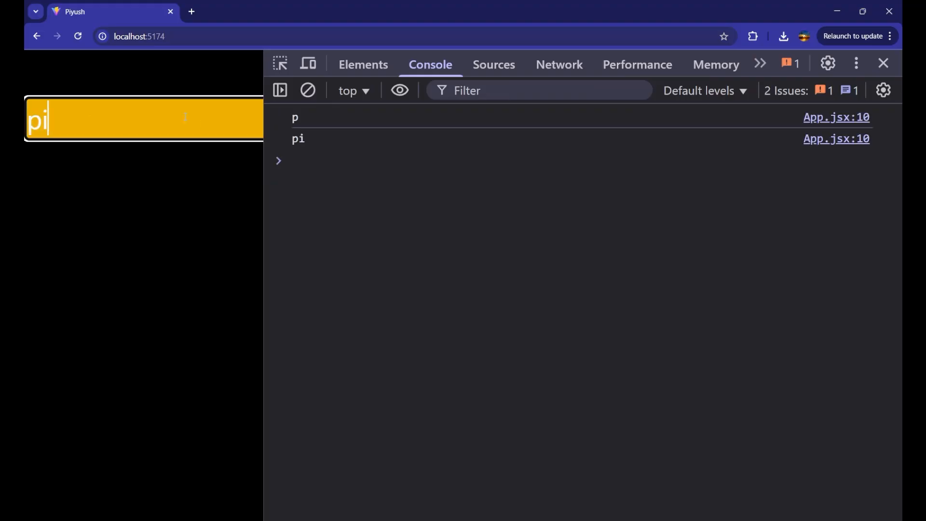
{"action": "type", "text": "yush"}
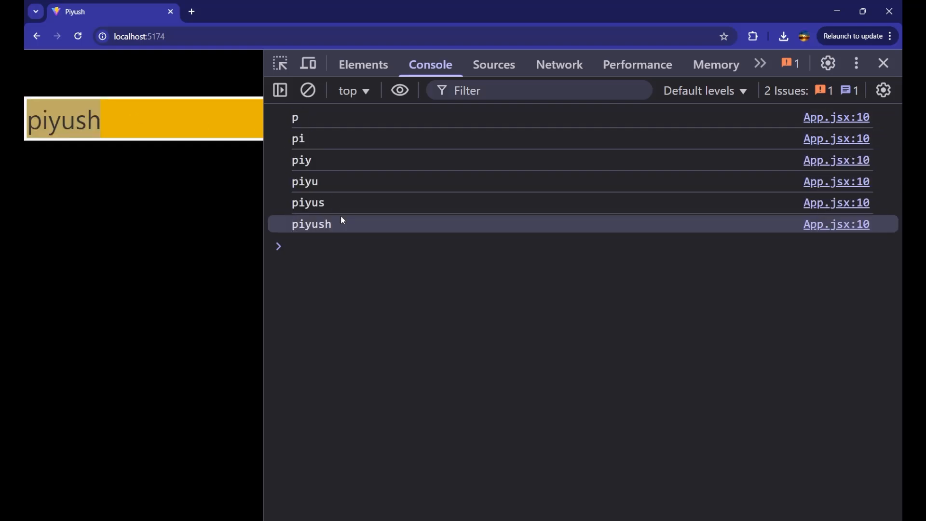
{"action": "double_click", "coordinate": [311, 224]}
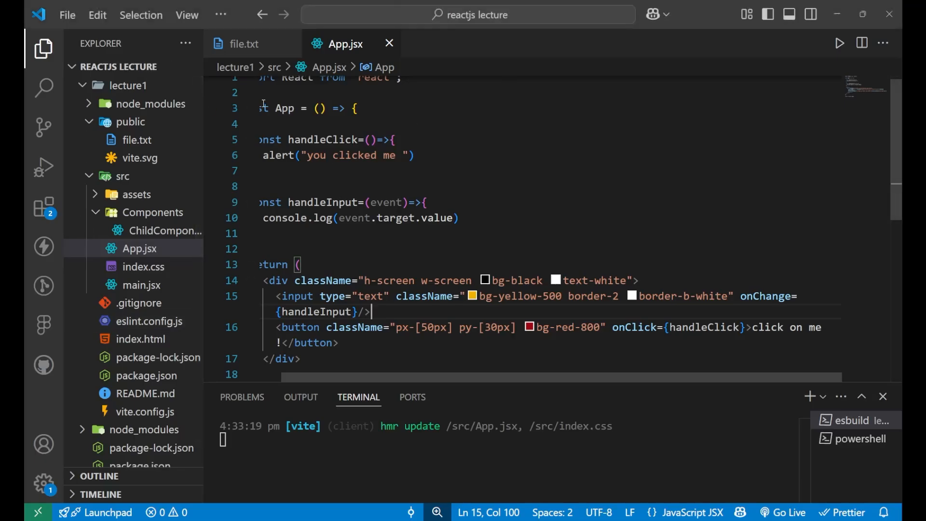
{"action": "left_click", "coordinate": [244, 44]}
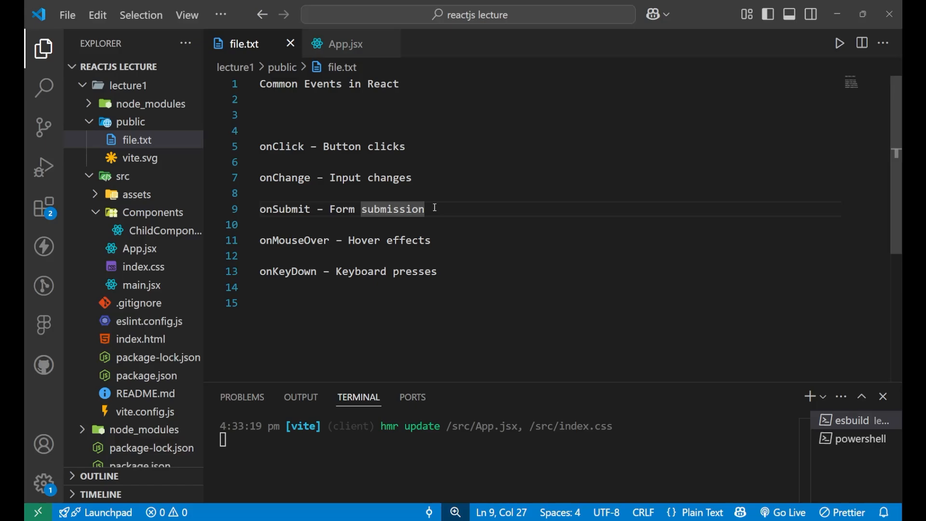
{"action": "double_click", "coordinate": [295, 240]}
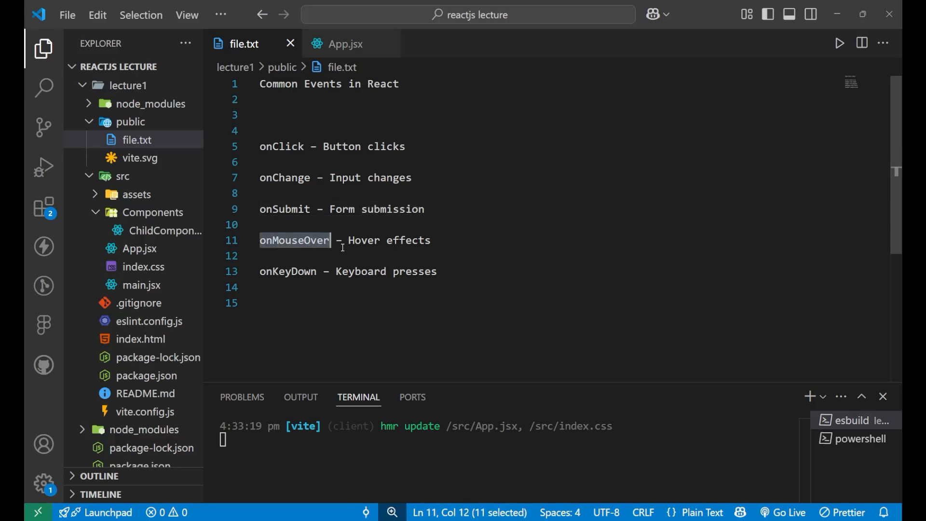
{"action": "key", "text": "alt+tab"}
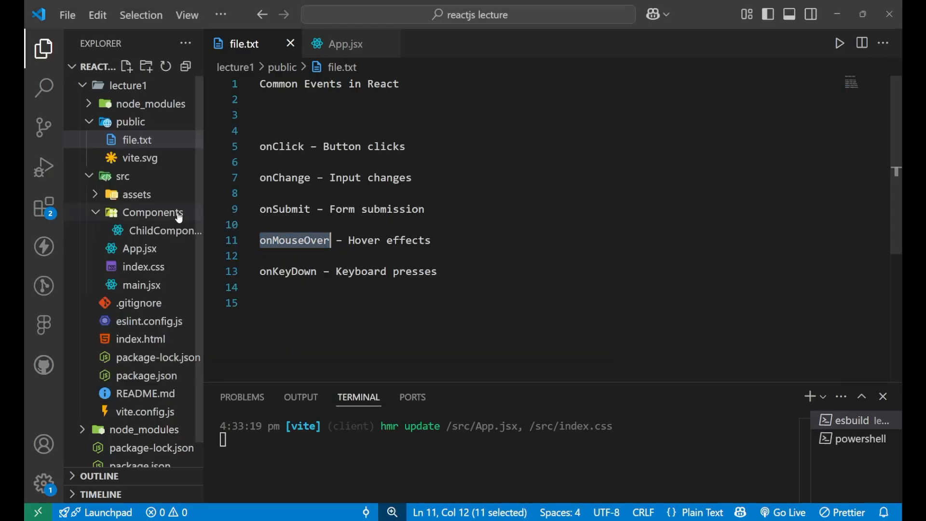
{"action": "left_click", "coordinate": [346, 44]}
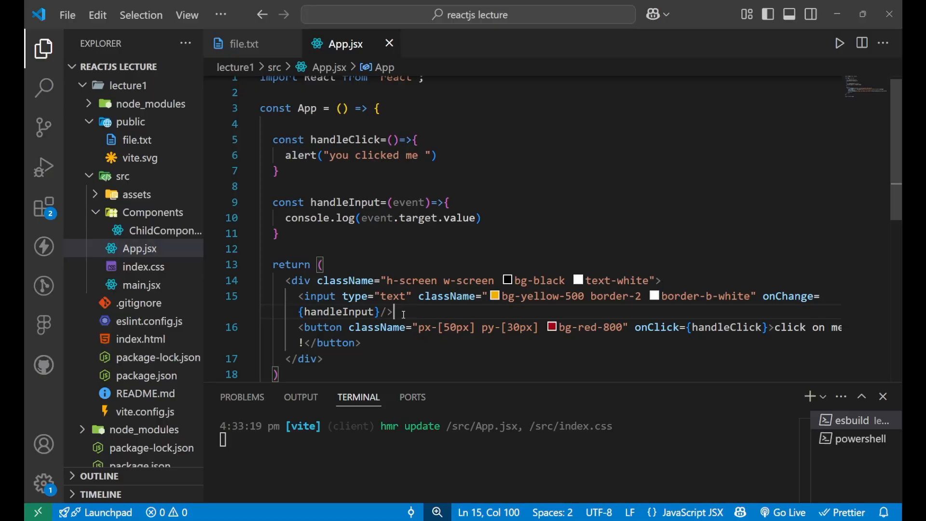
Add a lorem100 paragraph with onMouseOver={onMouse} and declare const onMouse arrow function.
{"action": "type", "text": "p>l</p>"}
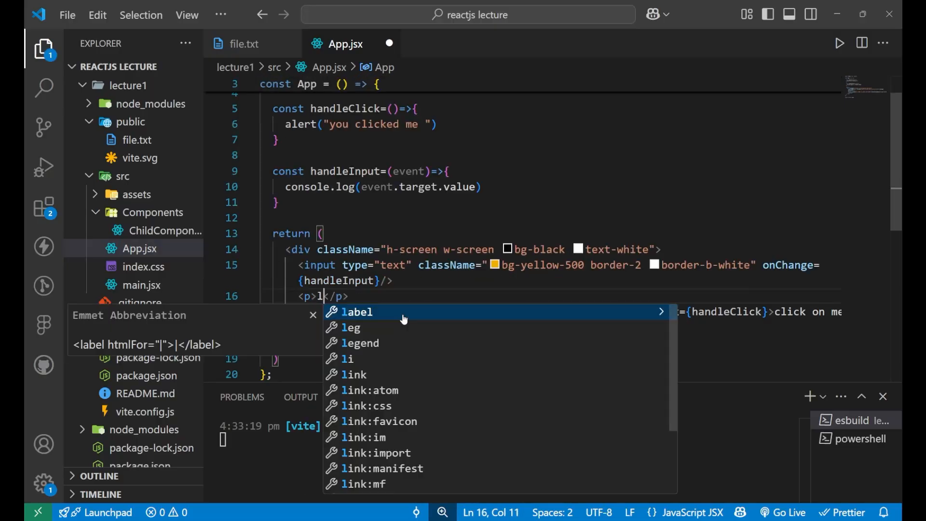
{"action": "type", "text": "orem100"}
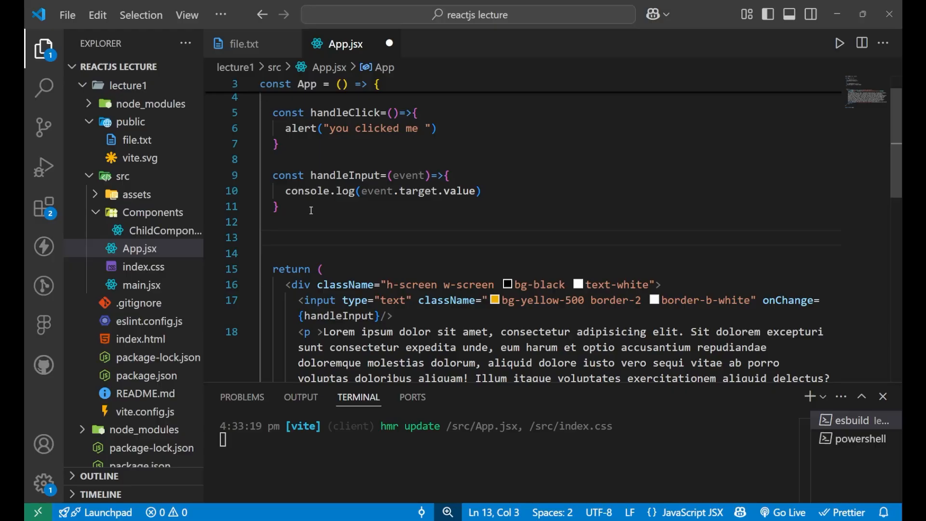
{"action": "type", "text": "const onMouse ="}
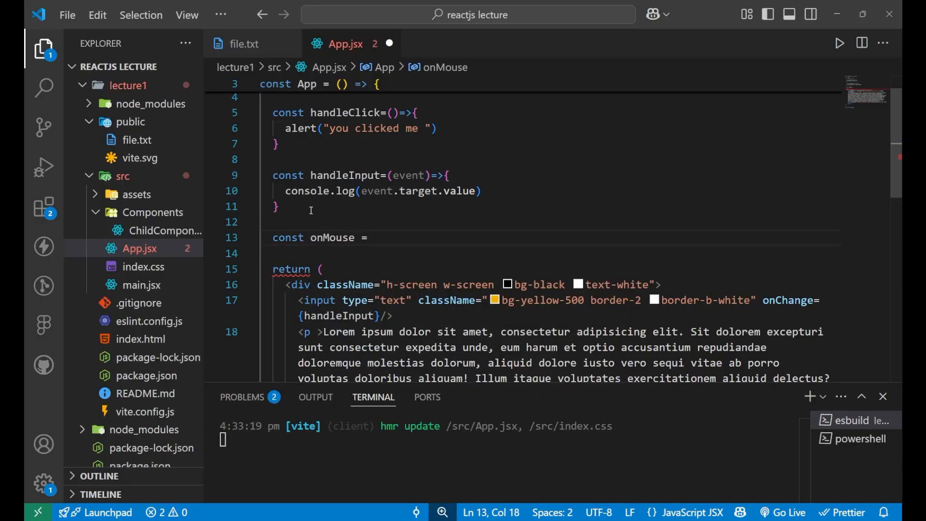
{"action": "type", "text": "()=>{}"}
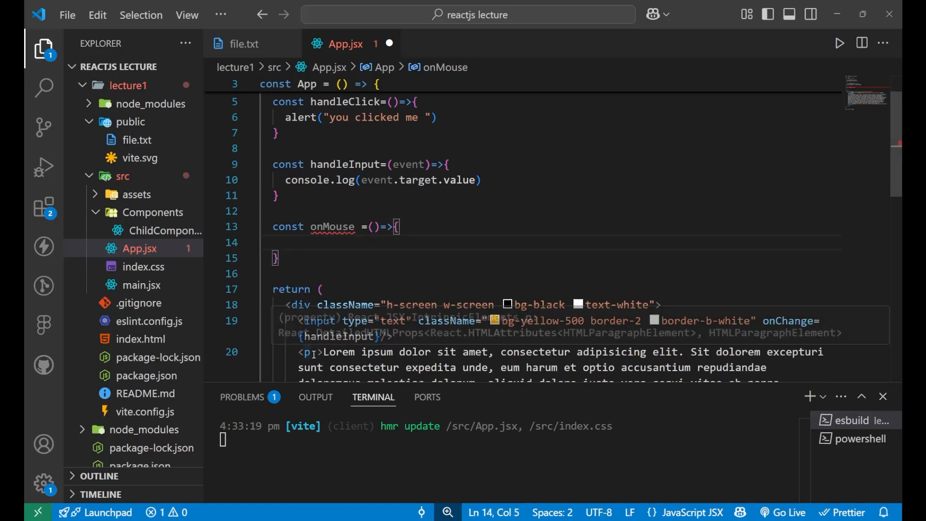
{"action": "type", "text": "onm"}
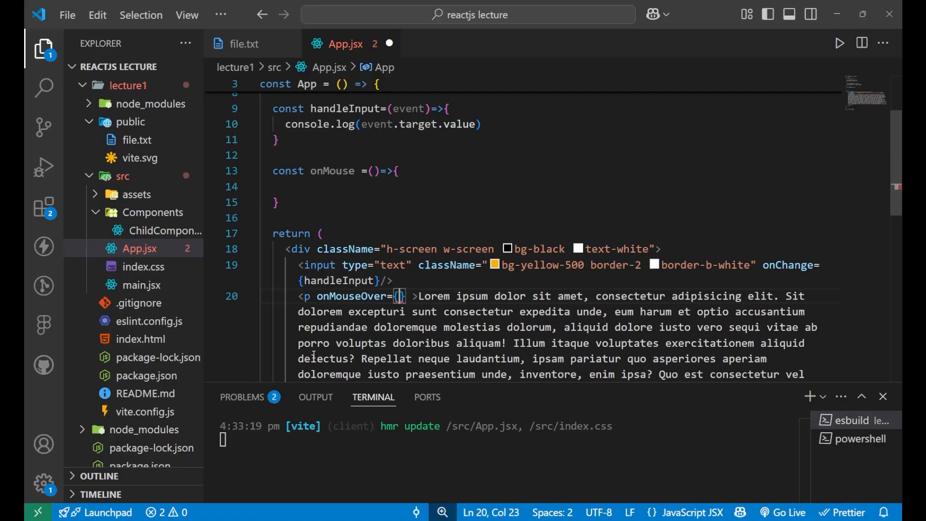
{"action": "type", "text": "onMouse"}
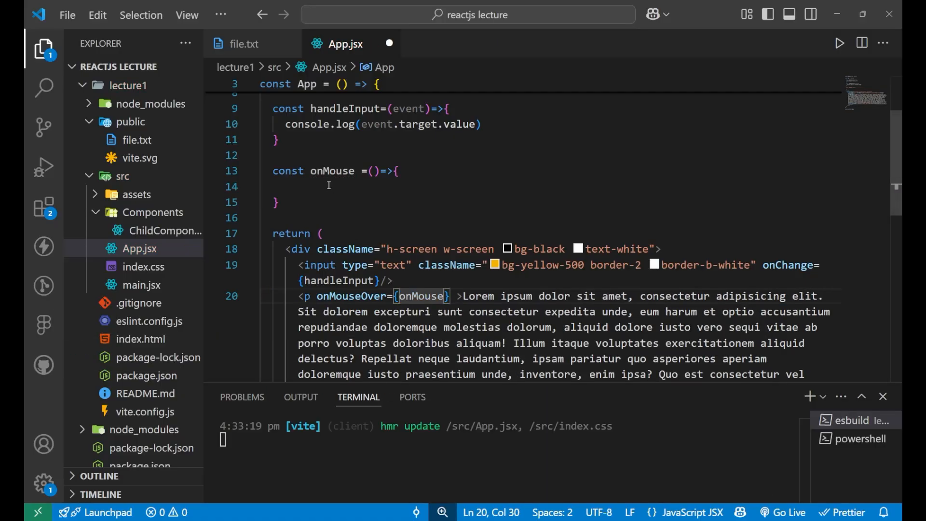
Make onMouse console.log a mouse-over message and save App.jsx.
{"action": "type", "text": "c"}
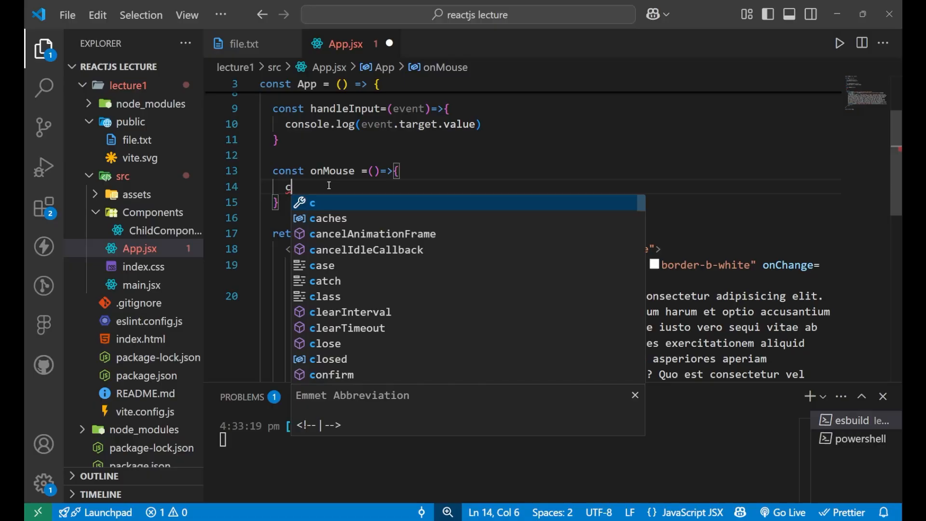
{"action": "type", "text": "l"}
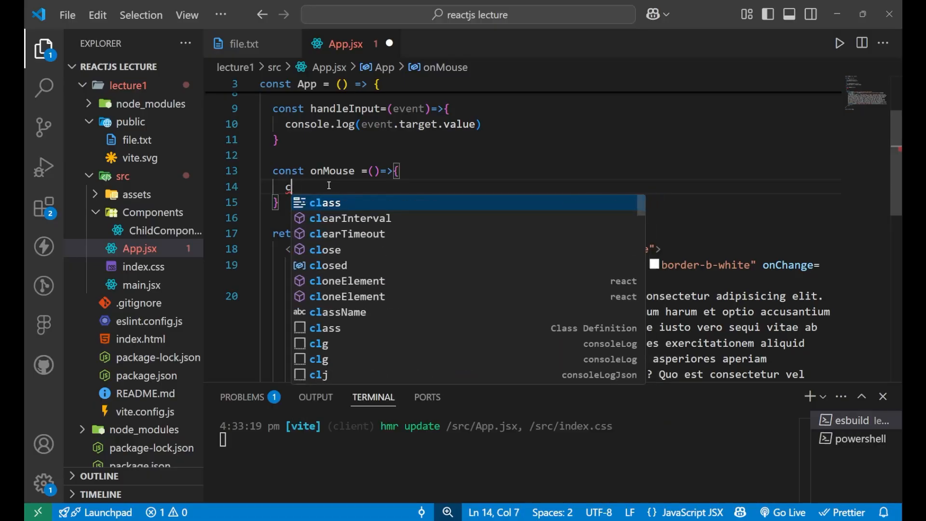
{"action": "type", "text": "onsole"}
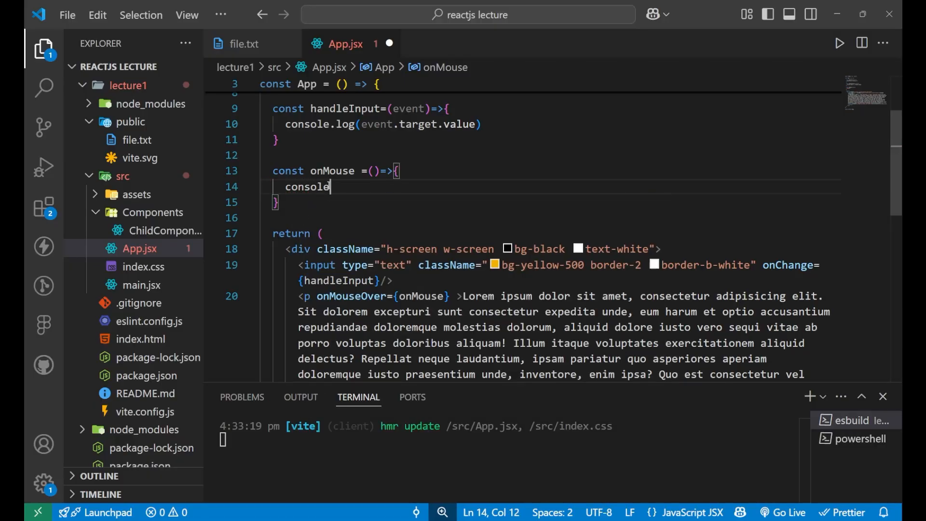
{"action": "type", "text": ".log()"}
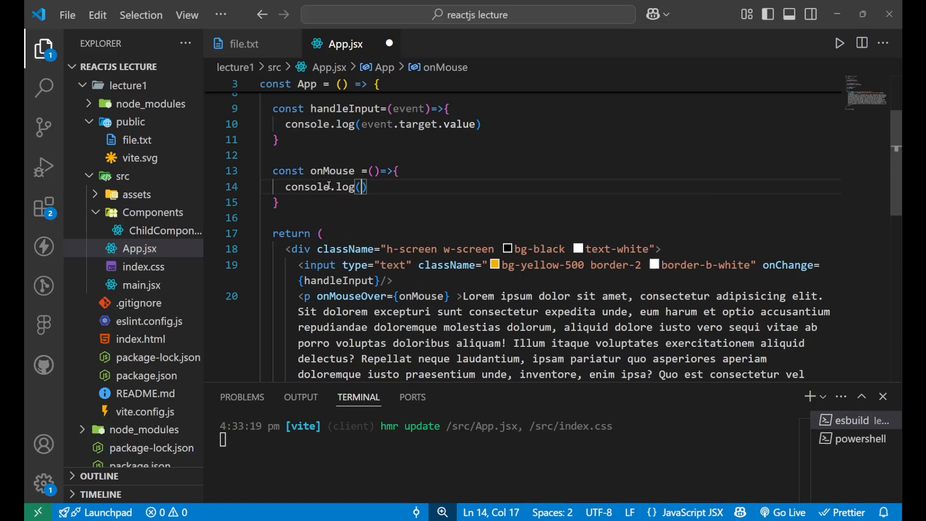
{"action": "type", "text": "\"mover ov"}
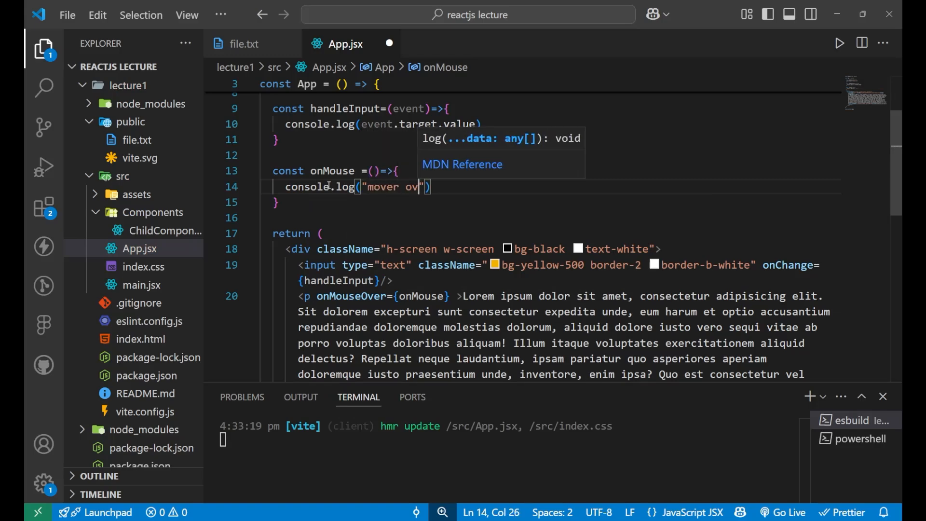
{"action": "type", "text": "ered"}
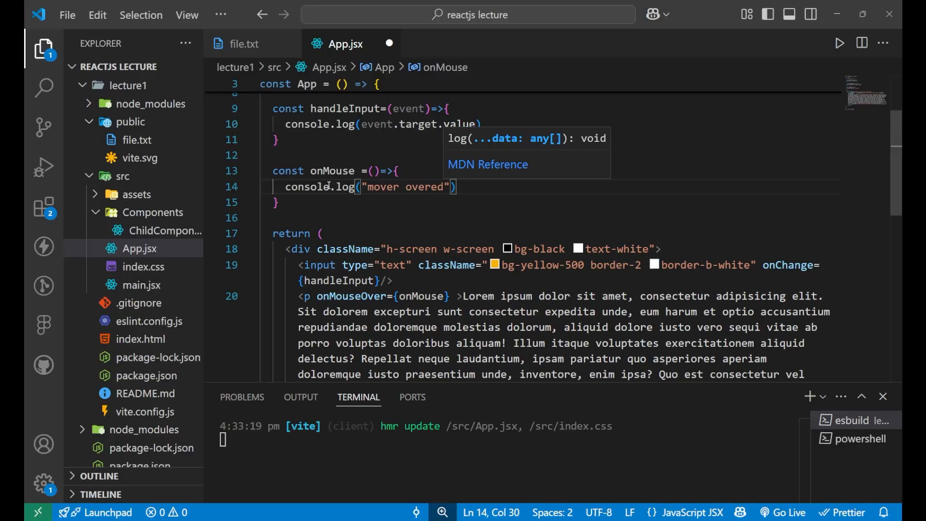
{"action": "key", "text": "alt+tab"}
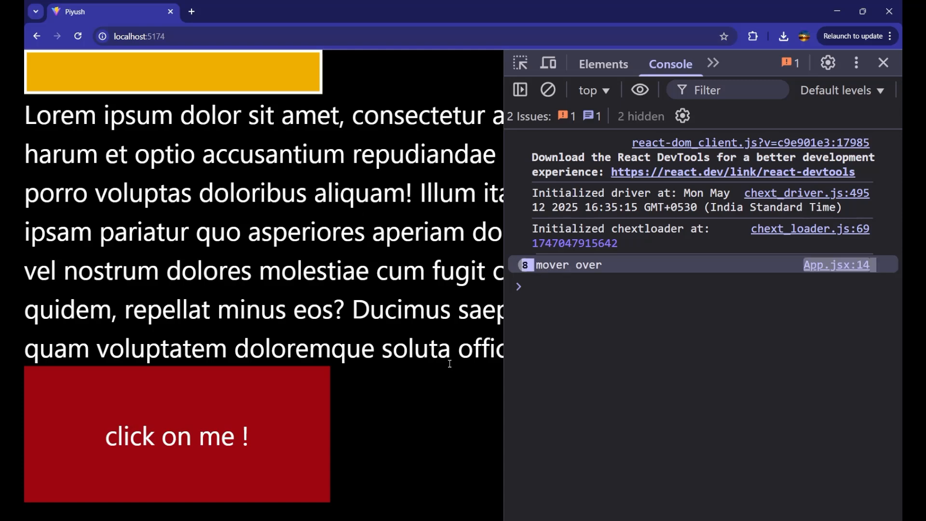
Return to the App.jsx editor after watching the mover over logs count up.
{"action": "key", "text": "alt+tab"}
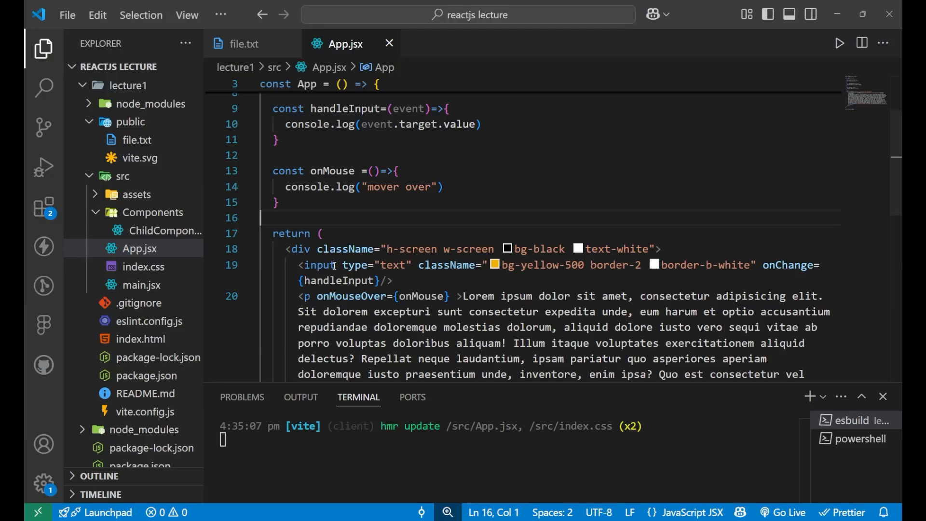
{"action": "left_click", "coordinate": [243, 43]}
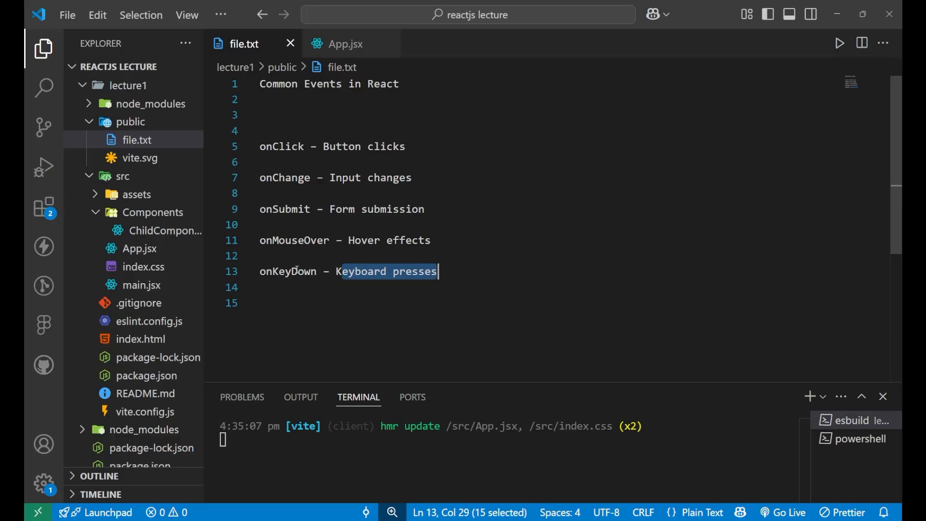
{"action": "double_click", "coordinate": [289, 271]}
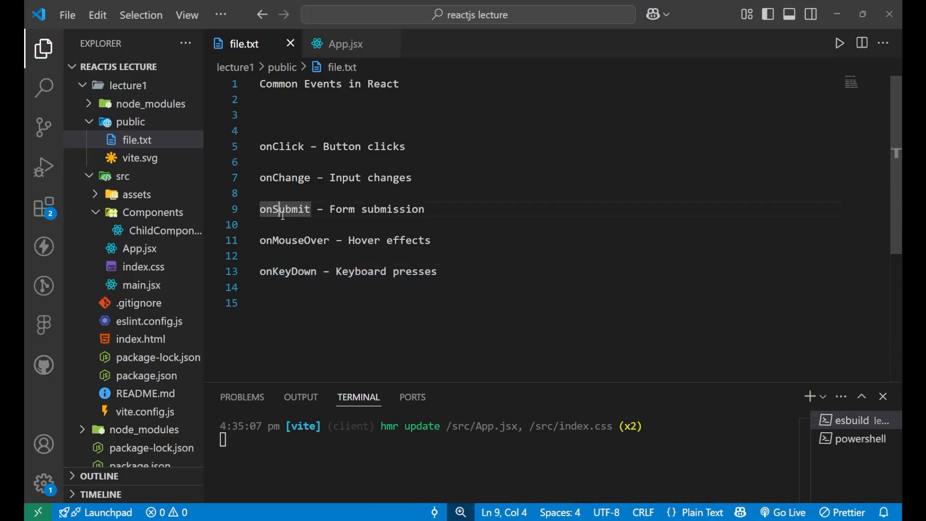
{"action": "double_click", "coordinate": [283, 210]}
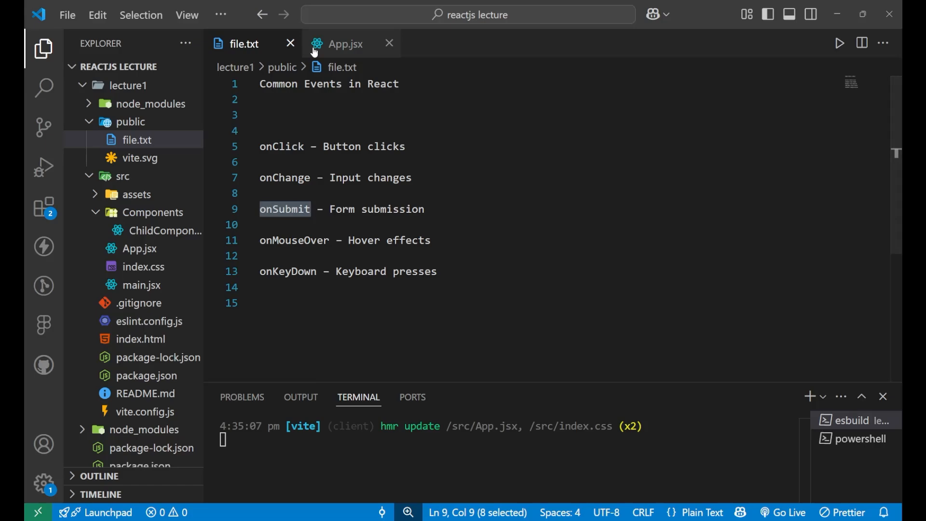
{"action": "left_click", "coordinate": [345, 44]}
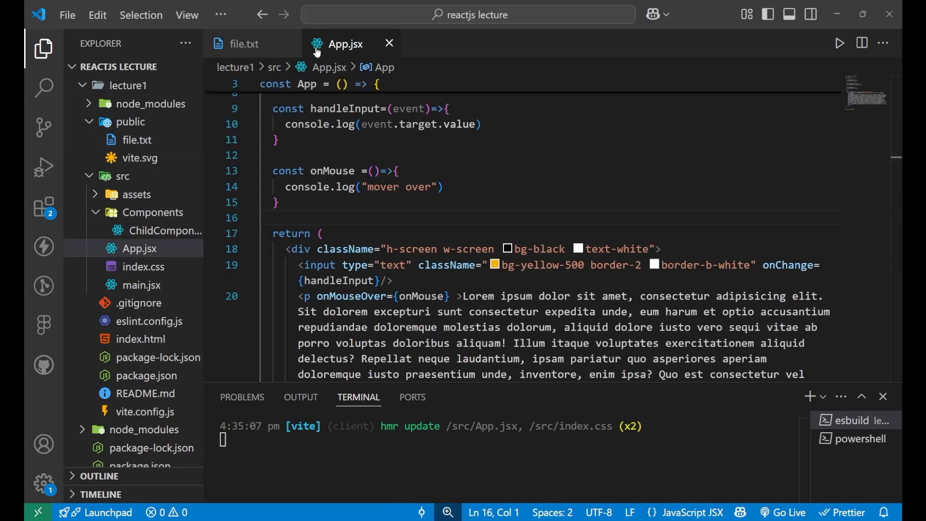